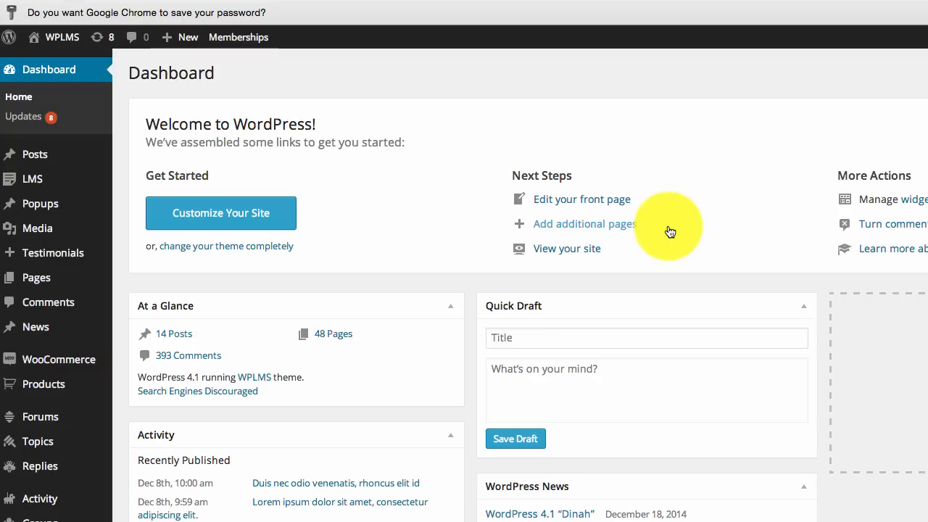
# Choose None for the Notes & Discussion Page dropdown in Course Manager, searching 'non'
pyautogui.scroll(-3)
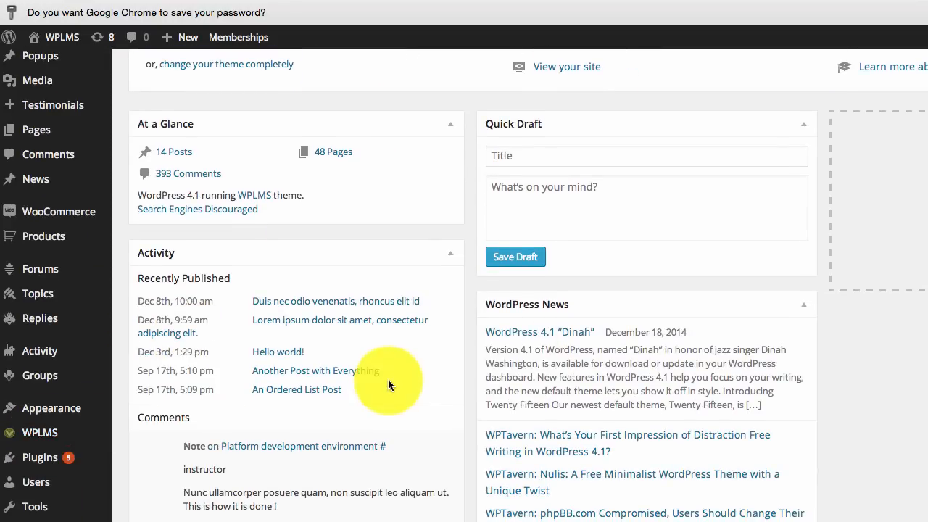
pyautogui.click(40, 432)
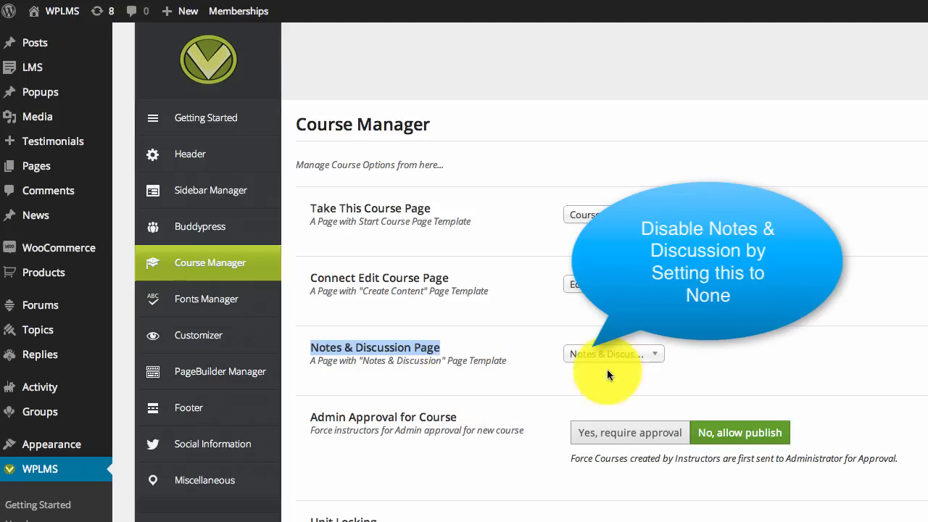
pyautogui.write('non')
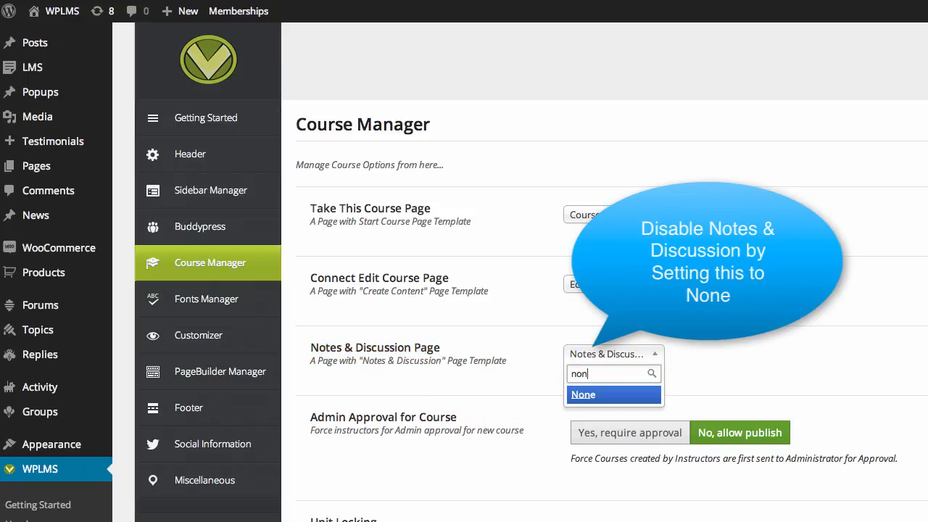
pyautogui.click(582, 394)
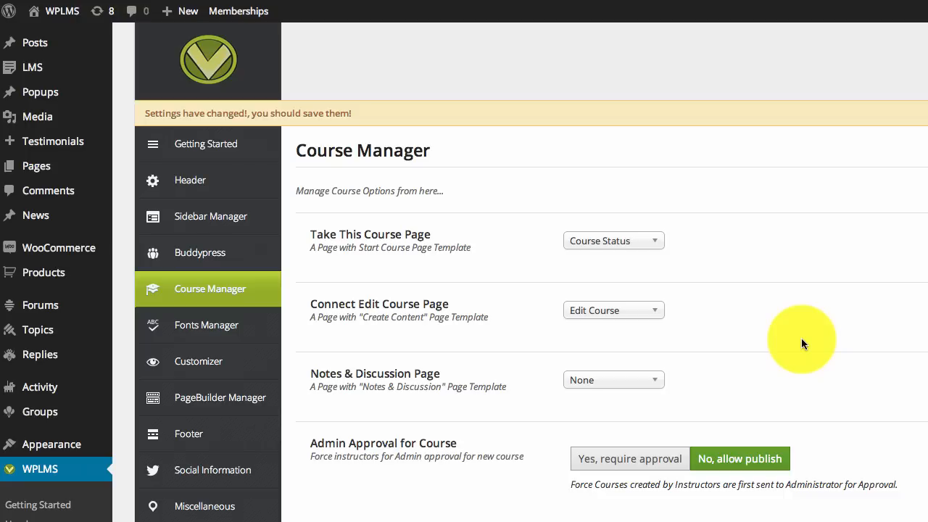
pyautogui.moveTo(45, 231)
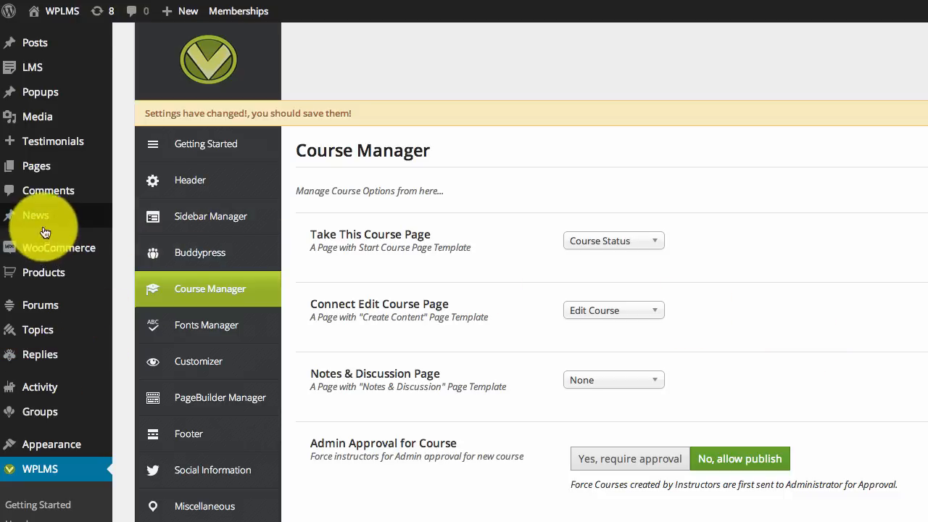
# Go to Pages to reach the Notes & Discussion page and its template
pyautogui.click(36, 165)
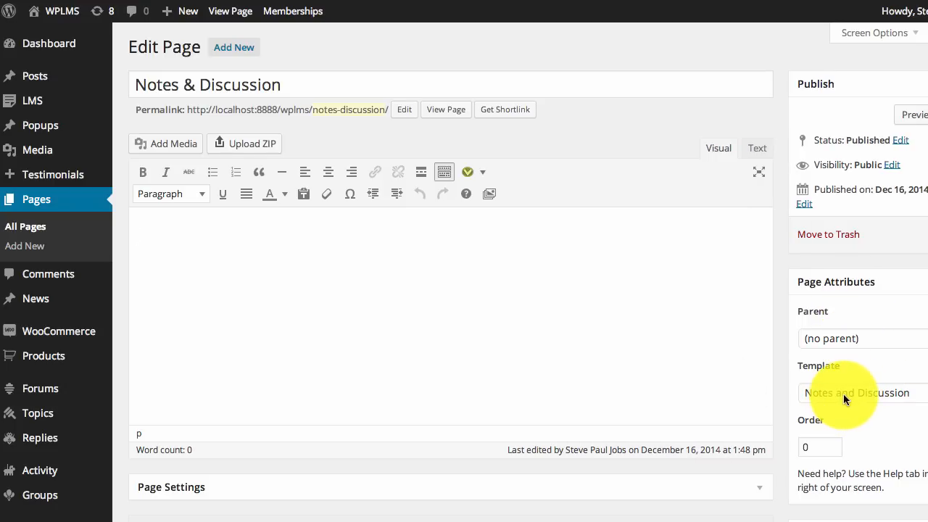
pyautogui.moveTo(689, 202)
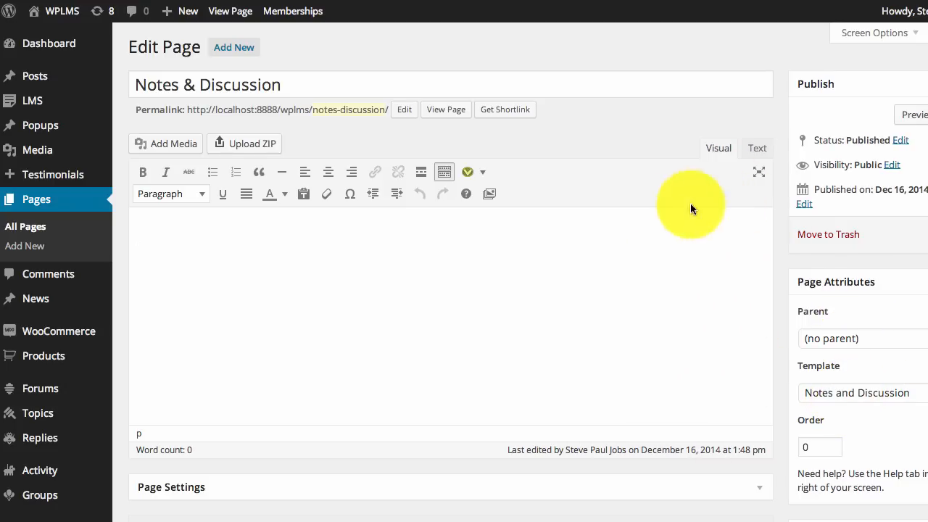
pyautogui.moveTo(594, 311)
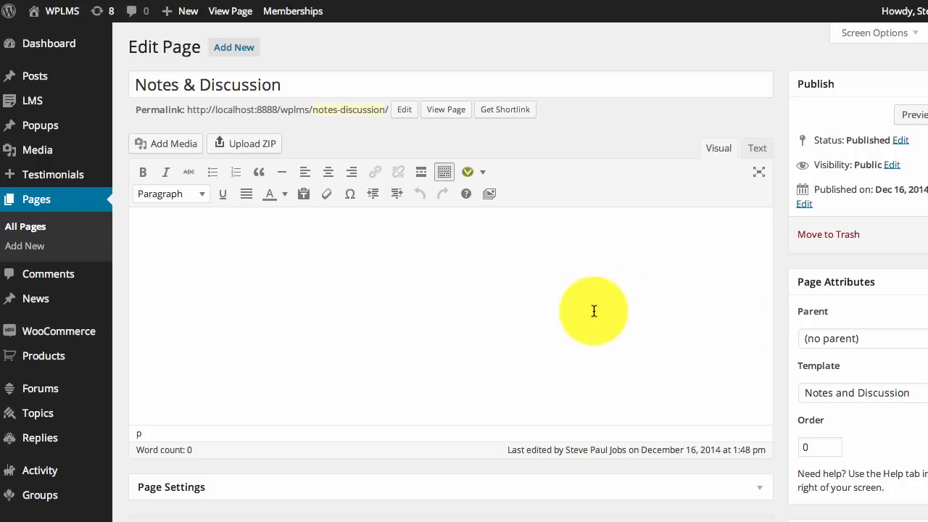
pyautogui.moveTo(594, 311)
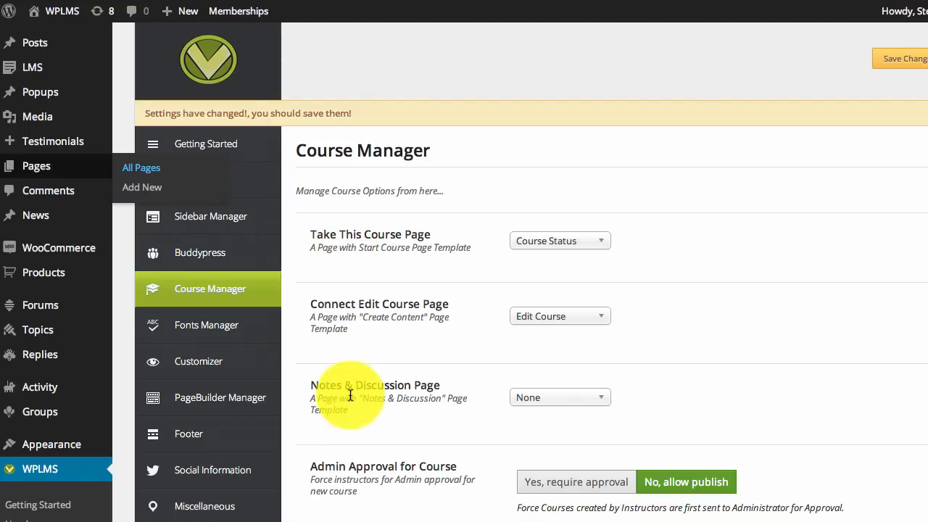
# Reselect the Notes & Discussion page in the dropdown by searching 'notes'
pyautogui.click(559, 397)
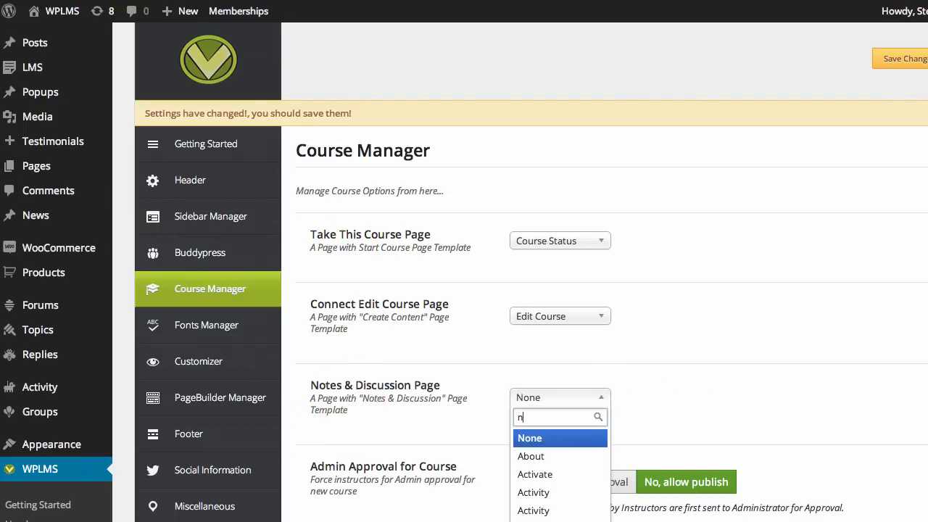
pyautogui.write('otes')
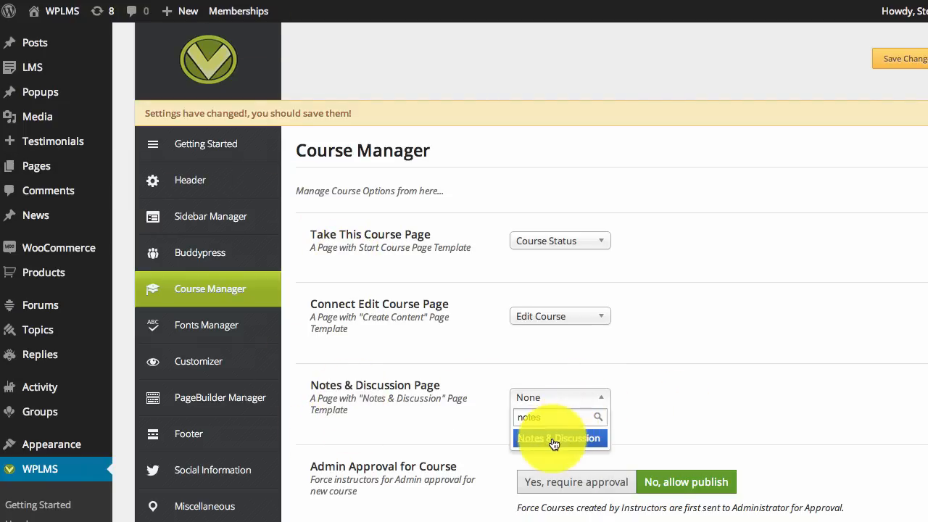
pyautogui.click(559, 438)
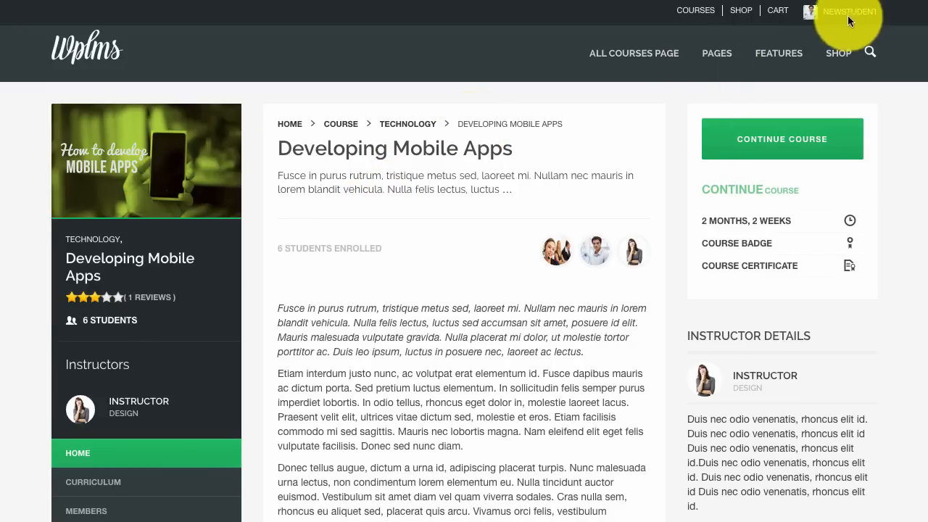
# Continue the Developing Mobile Apps course into its current unit and reach the paragraph note markers
pyautogui.click(781, 139)
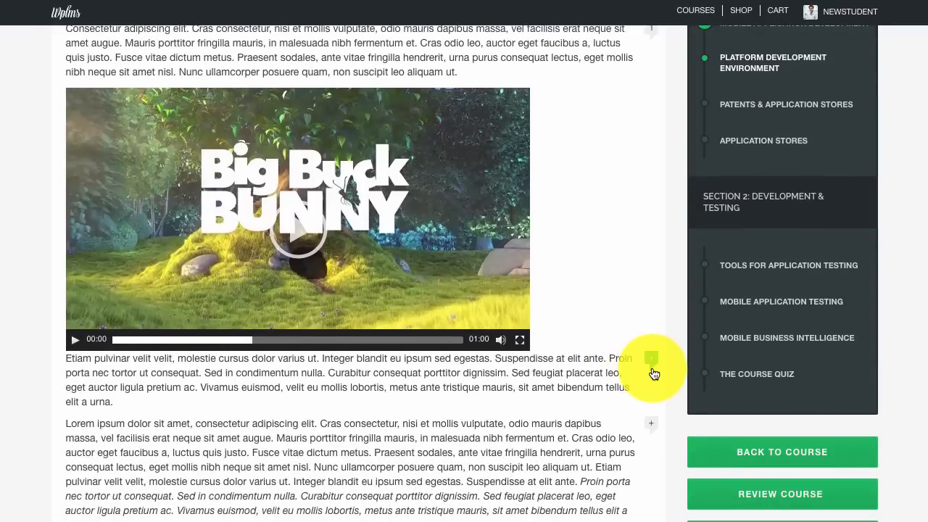
pyautogui.moveTo(613, 359)
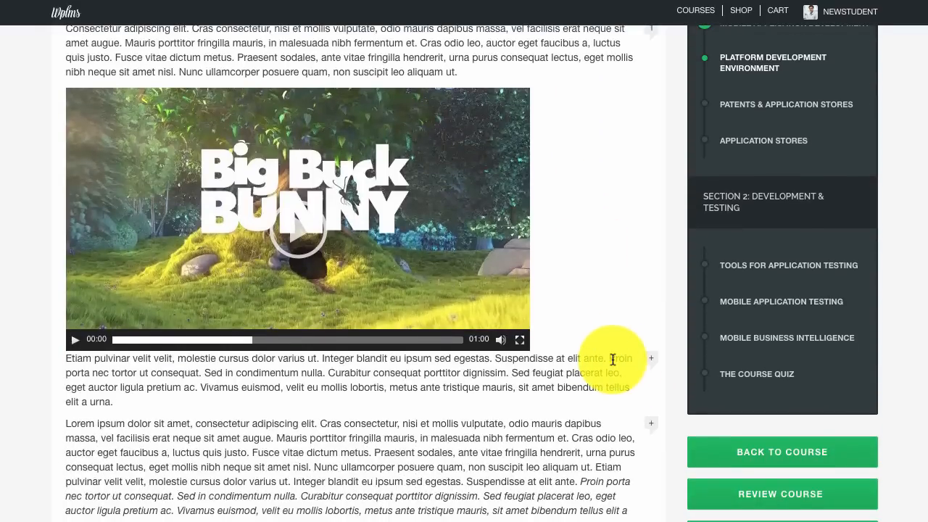
pyautogui.scroll(-3)
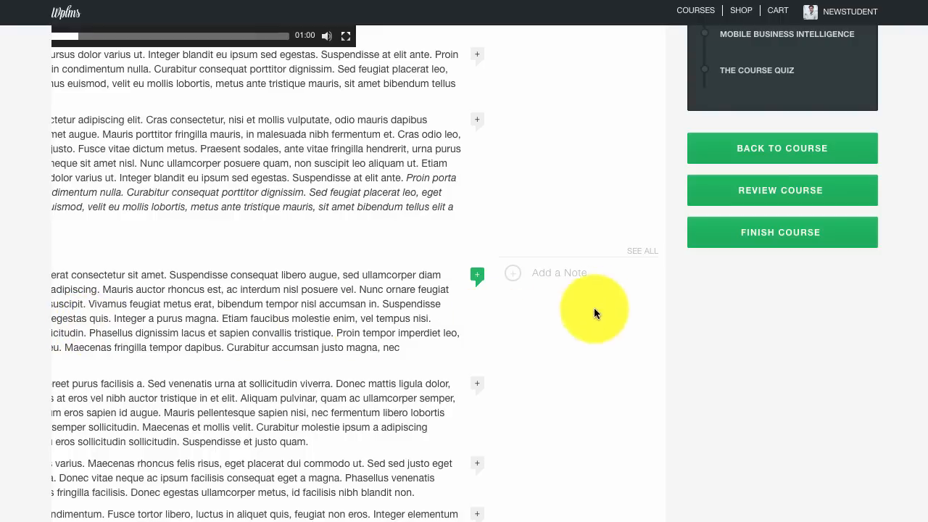
pyautogui.moveTo(634, 261)
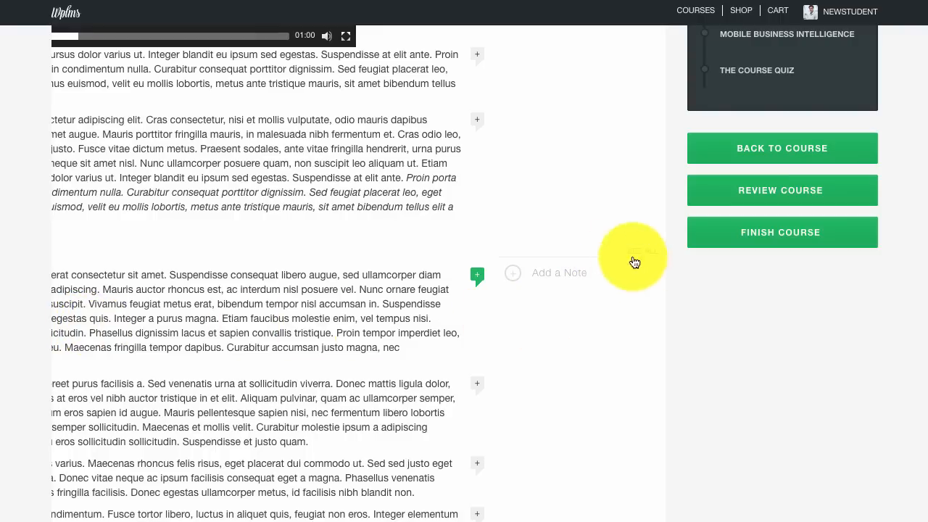
pyautogui.moveTo(540, 286)
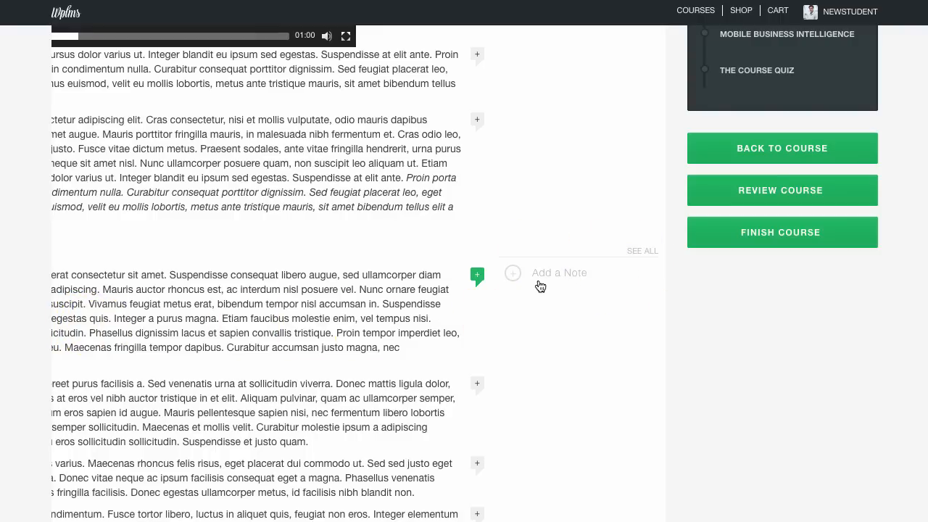
pyautogui.moveTo(577, 312)
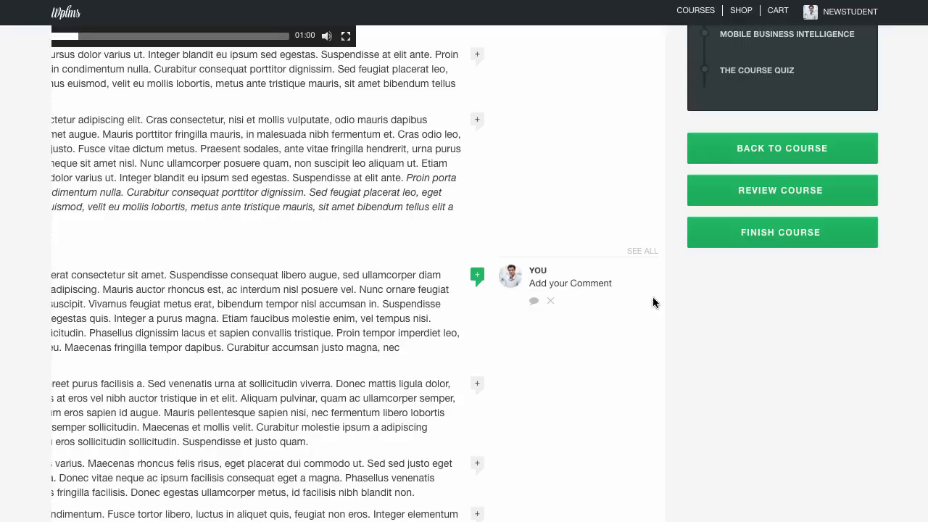
pyautogui.moveTo(551, 301)
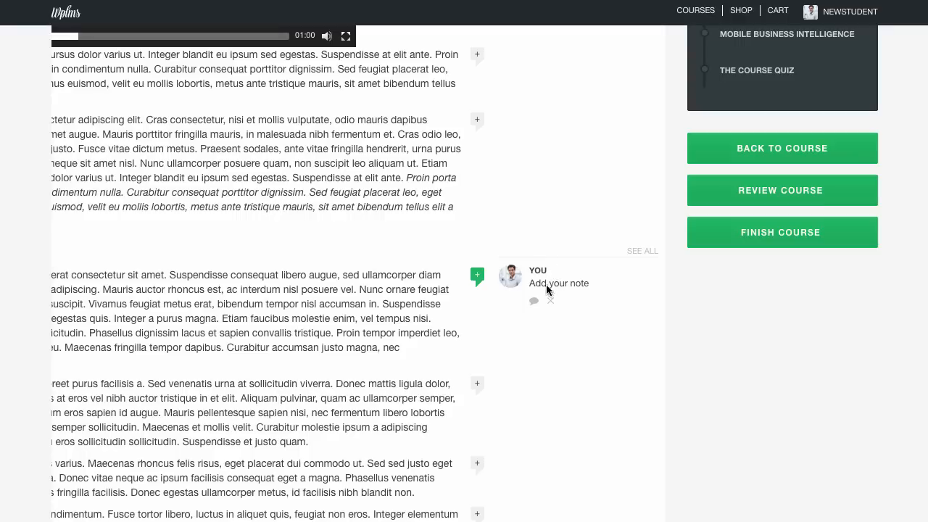
# Write and post the note "This is my custom note for this note." on the paragraph
pyautogui.click(566, 283)
pyautogui.write('This is my custom note for this note.')
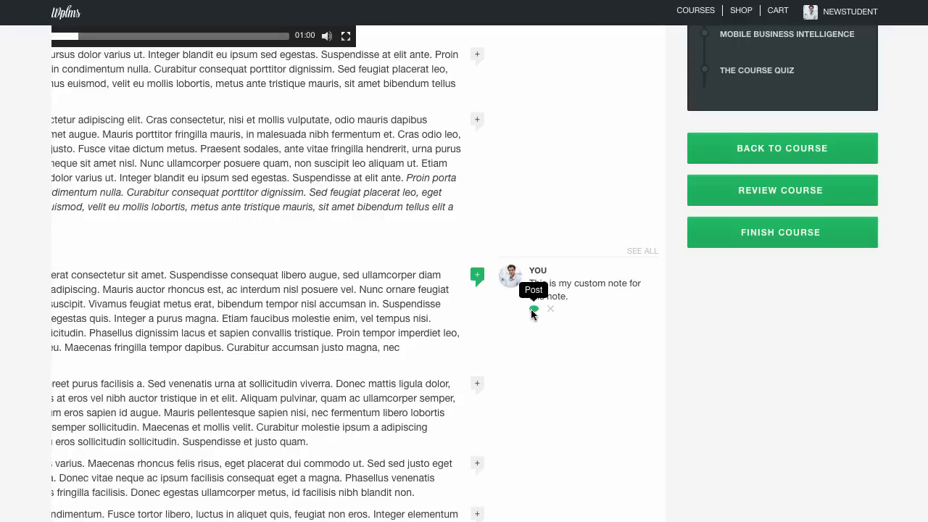
pyautogui.click(533, 309)
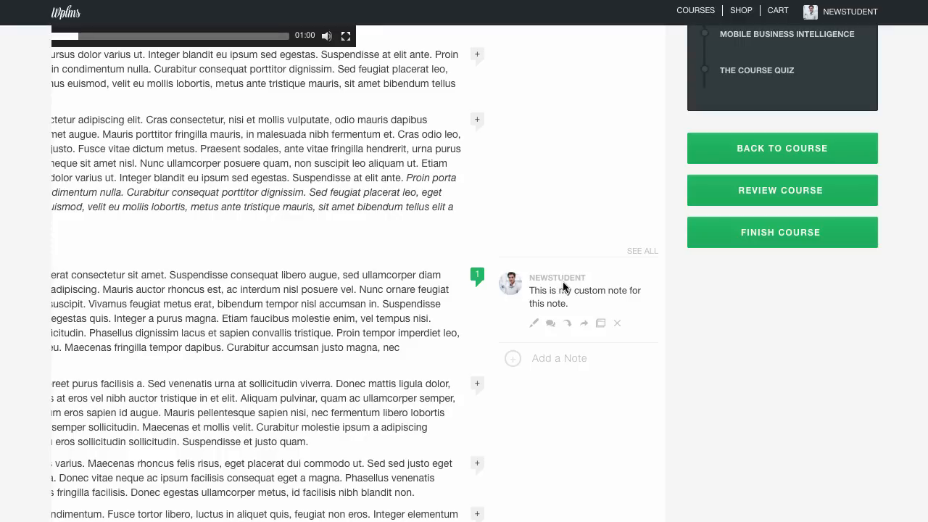
pyautogui.moveTo(641, 295)
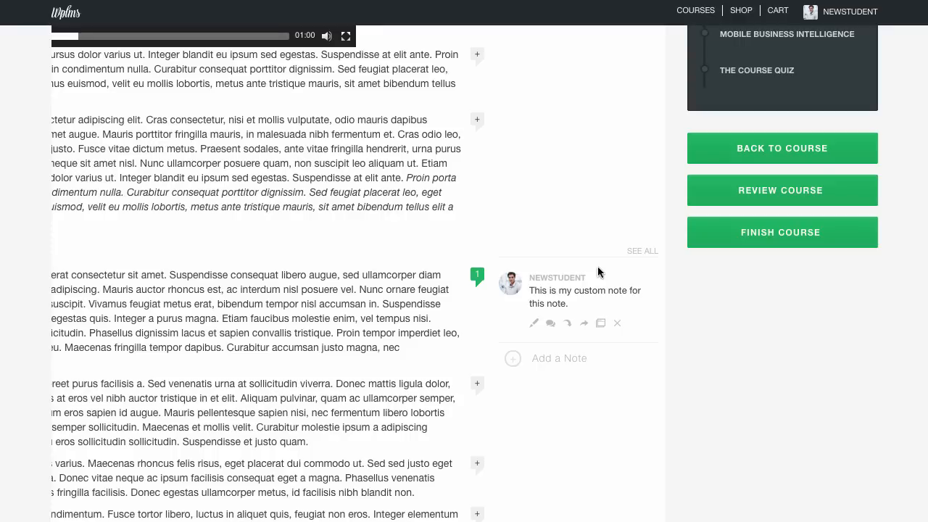
pyautogui.moveTo(455, 297)
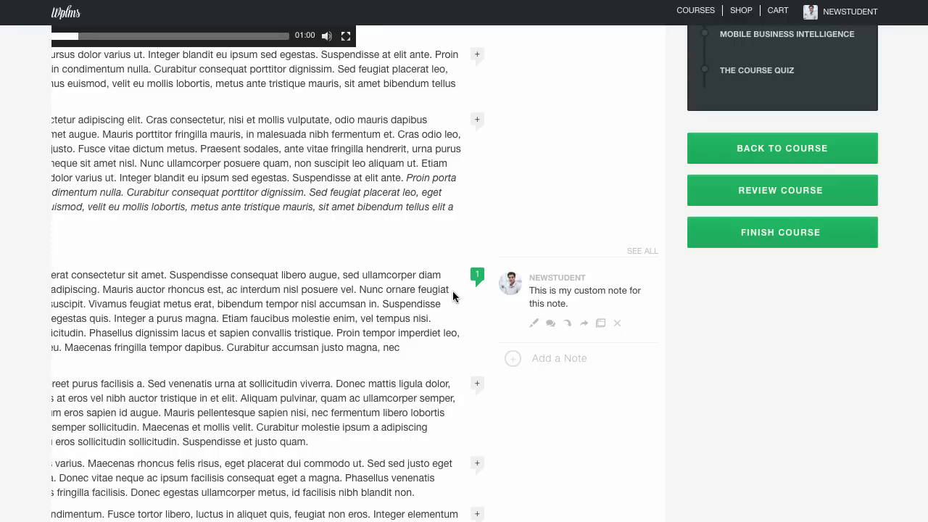
pyautogui.moveTo(455, 293)
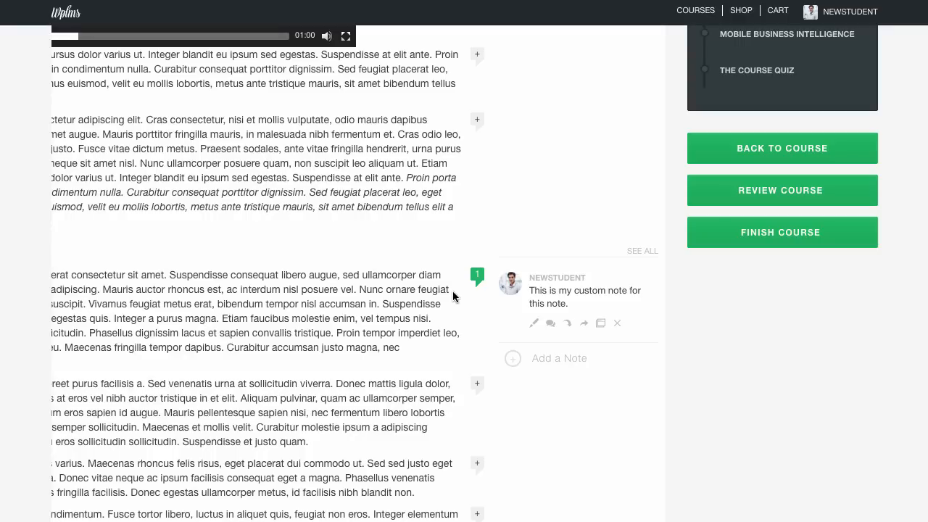
pyautogui.moveTo(534, 323)
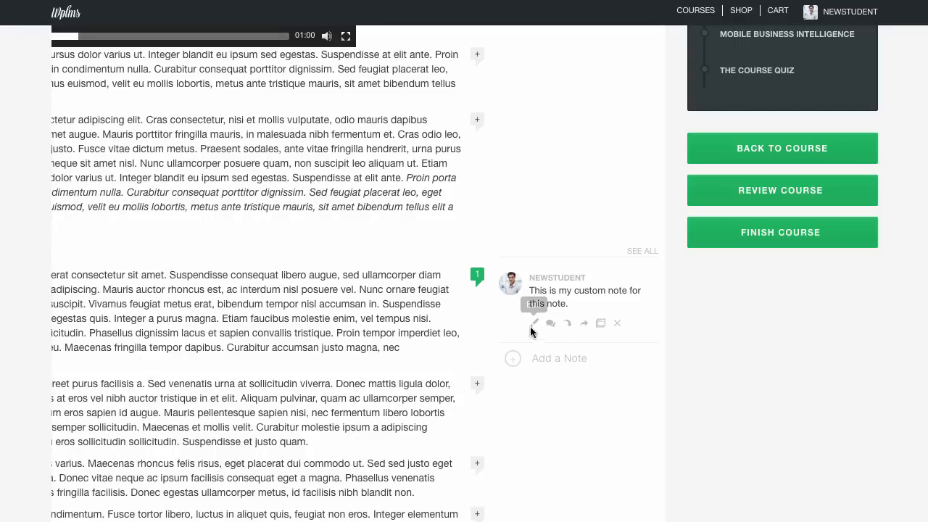
pyautogui.moveTo(535, 323)
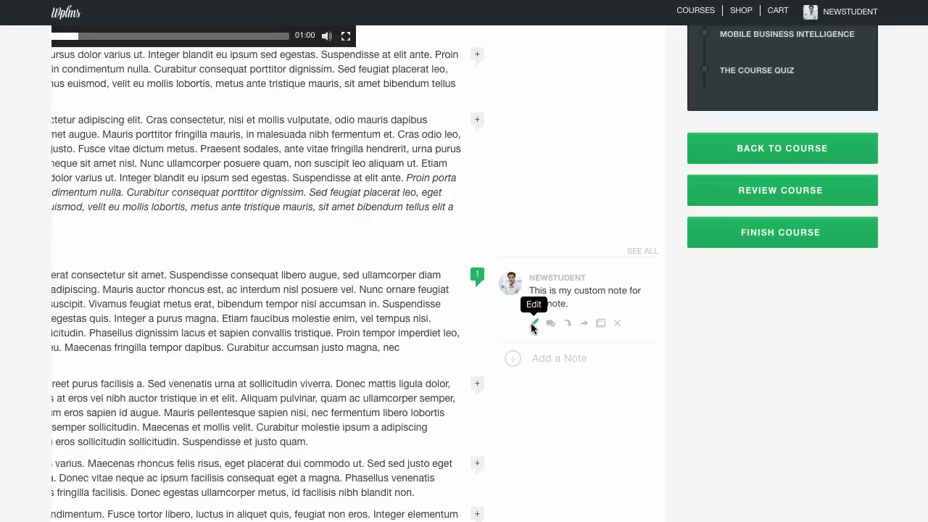
# Edit the note to append "Add more to THIS.", formatting the selected word, and save it
pyautogui.click(533, 323)
pyautogui.write(' Add more to this')
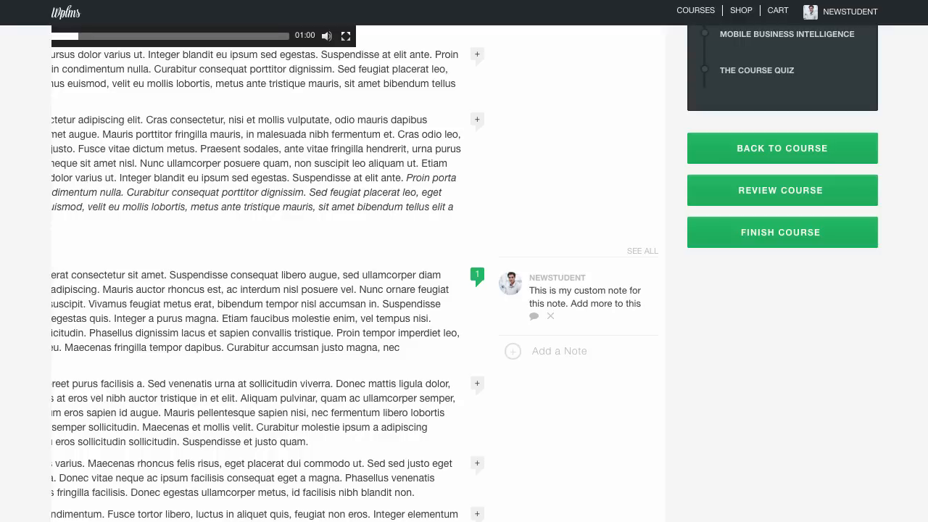
pyautogui.doubleClick(633, 303)
pyautogui.write('THIS.')
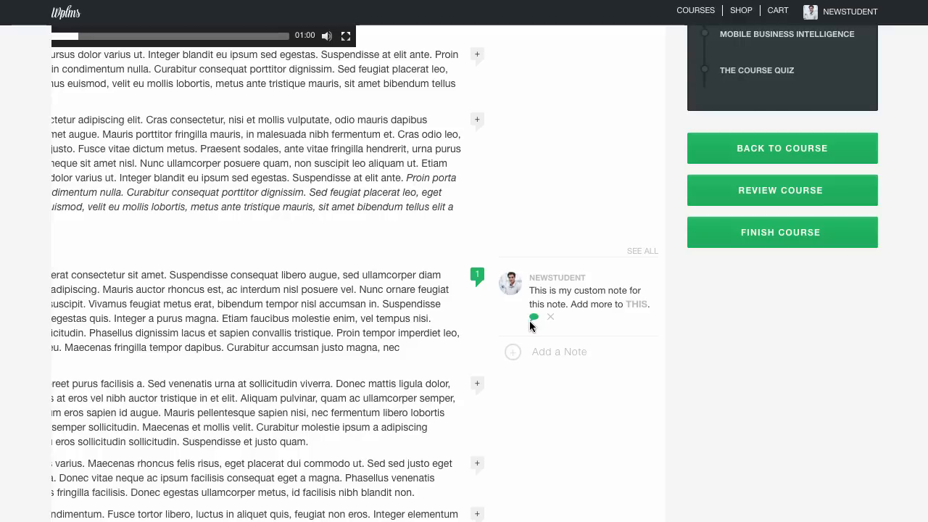
pyautogui.click(535, 317)
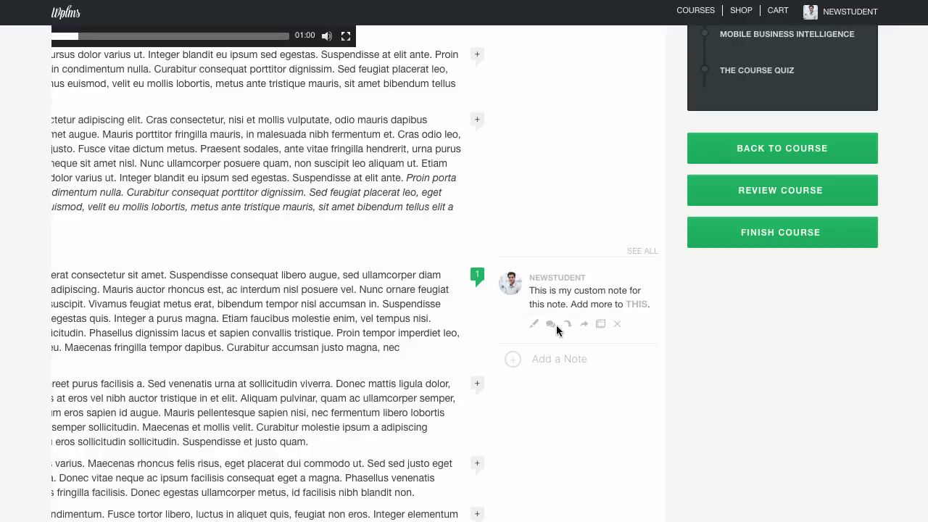
pyautogui.moveTo(550, 323)
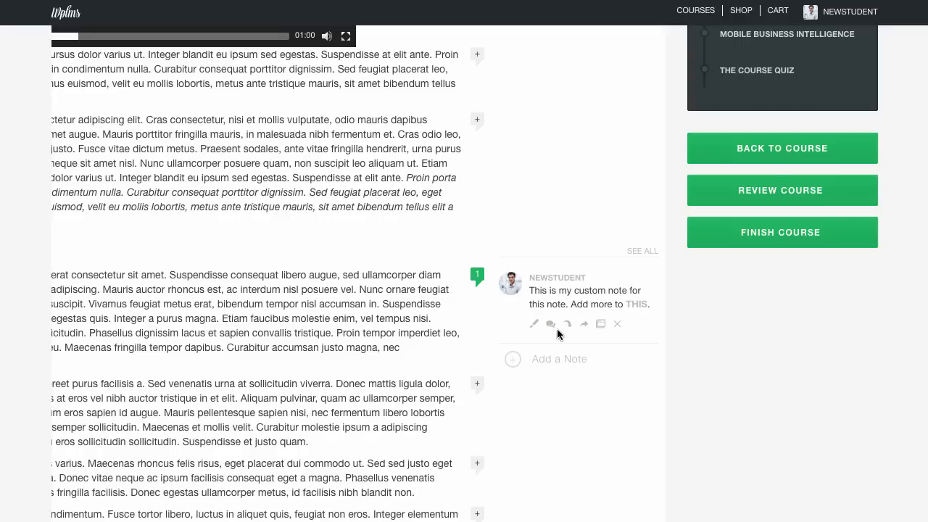
pyautogui.moveTo(550, 323)
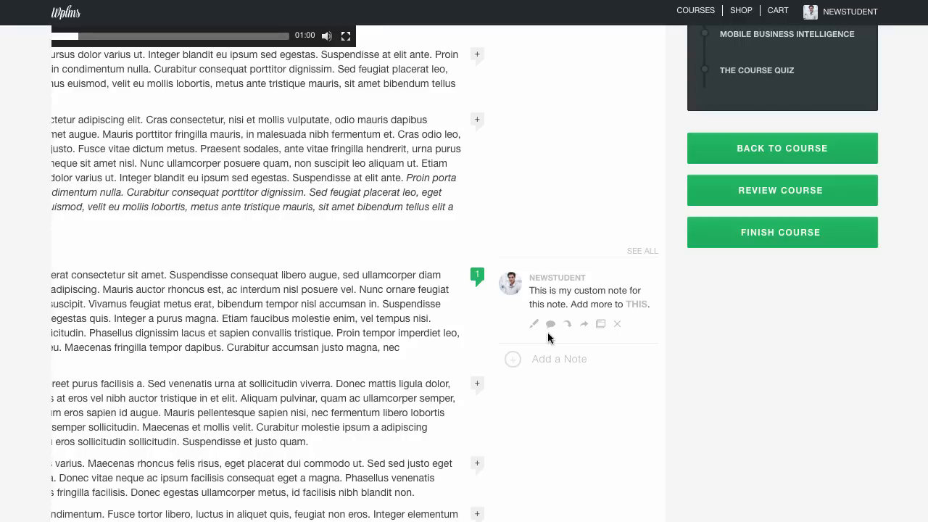
pyautogui.moveTo(568, 324)
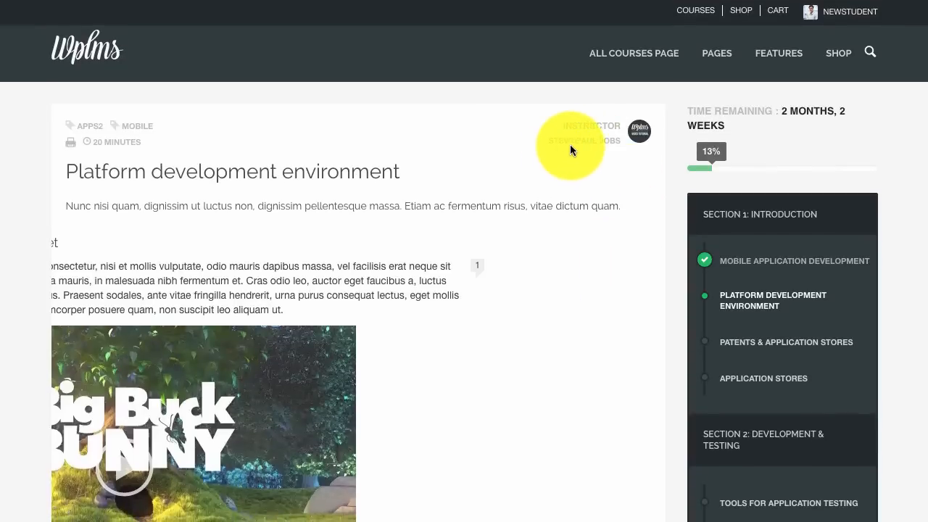
# Scroll the unit down to the paragraph holding the edited note
pyautogui.scroll(-3)
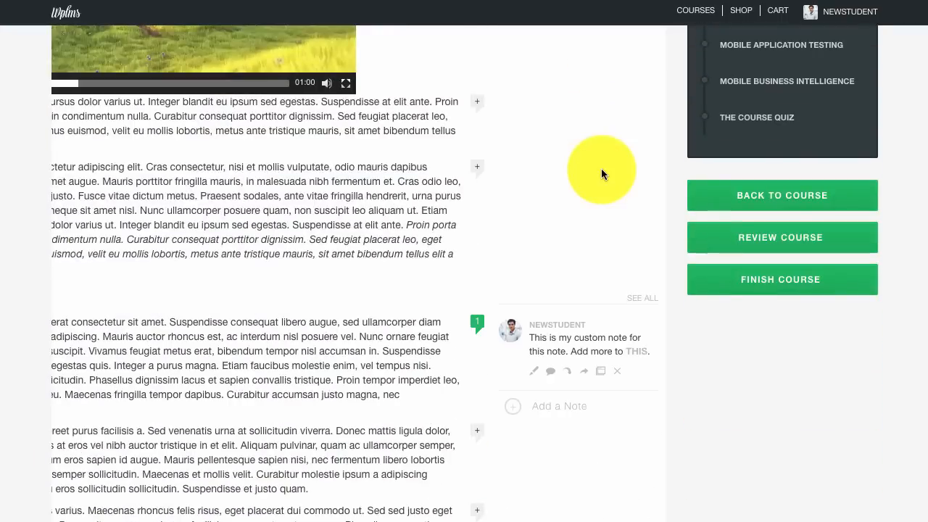
pyautogui.moveTo(584, 372)
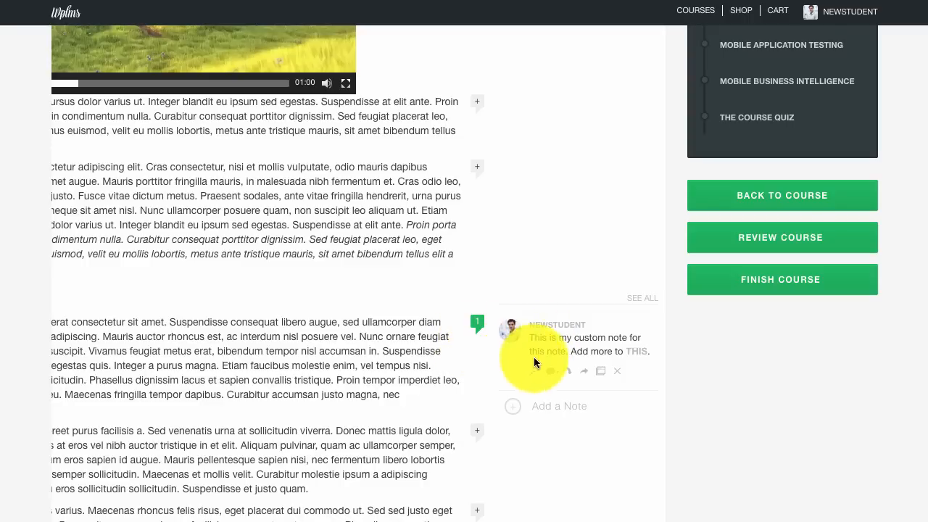
pyautogui.moveTo(357, 341)
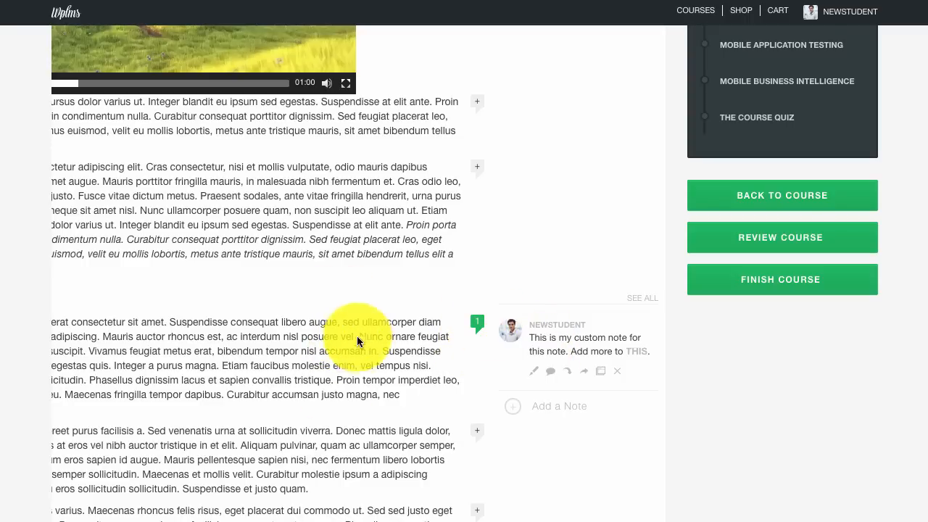
pyautogui.moveTo(584, 370)
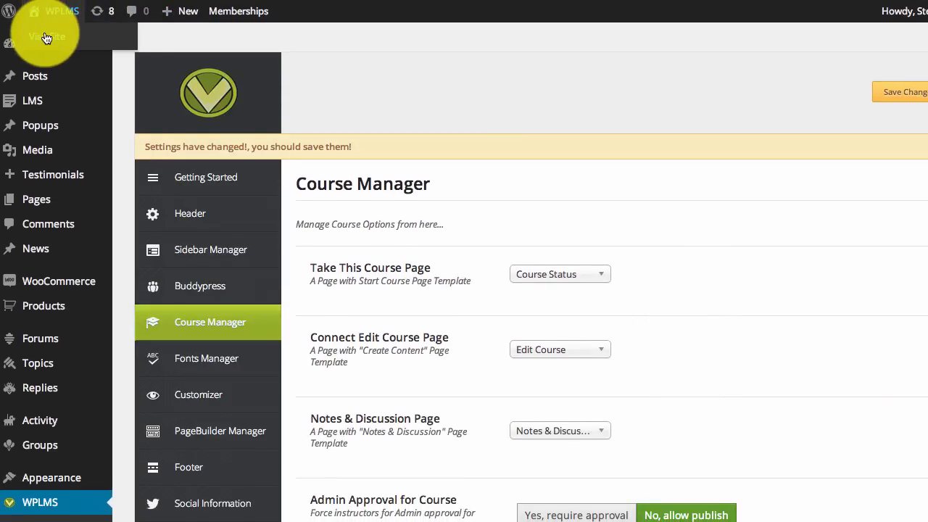
# From the instructor's Inbox, open the student's reply request about paragraph c3
pyautogui.click(46, 37)
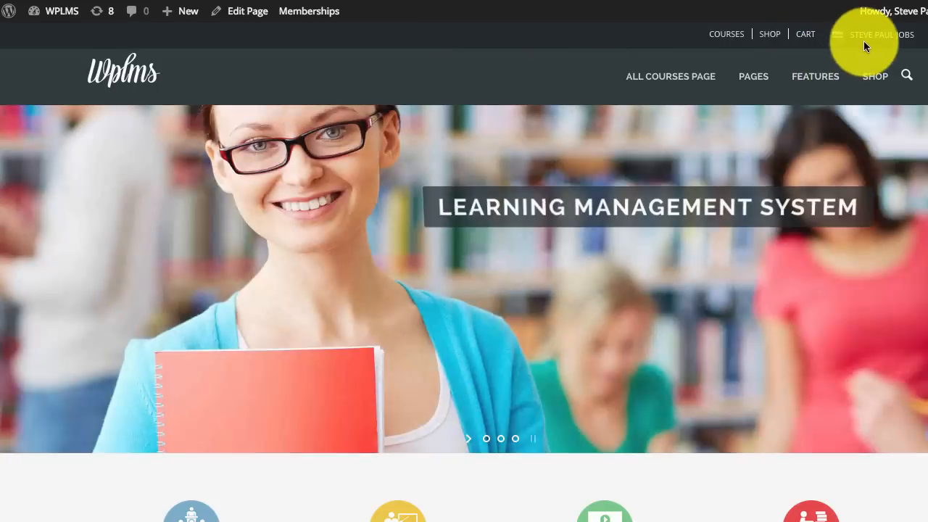
pyautogui.click(882, 34)
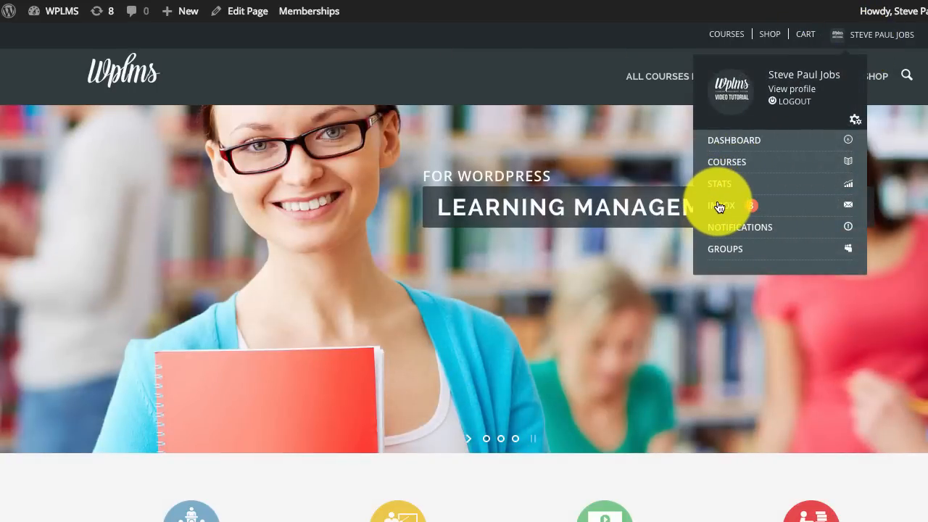
pyautogui.click(718, 206)
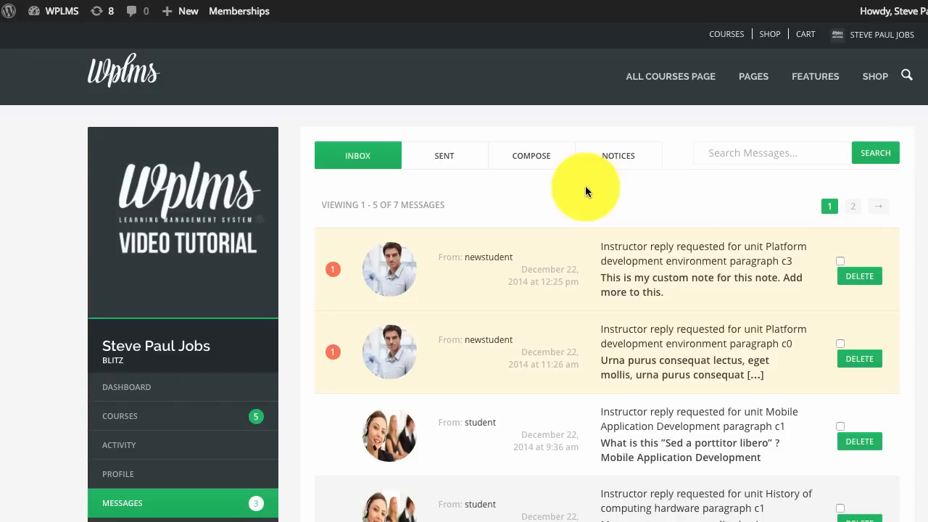
pyautogui.moveTo(381, 270)
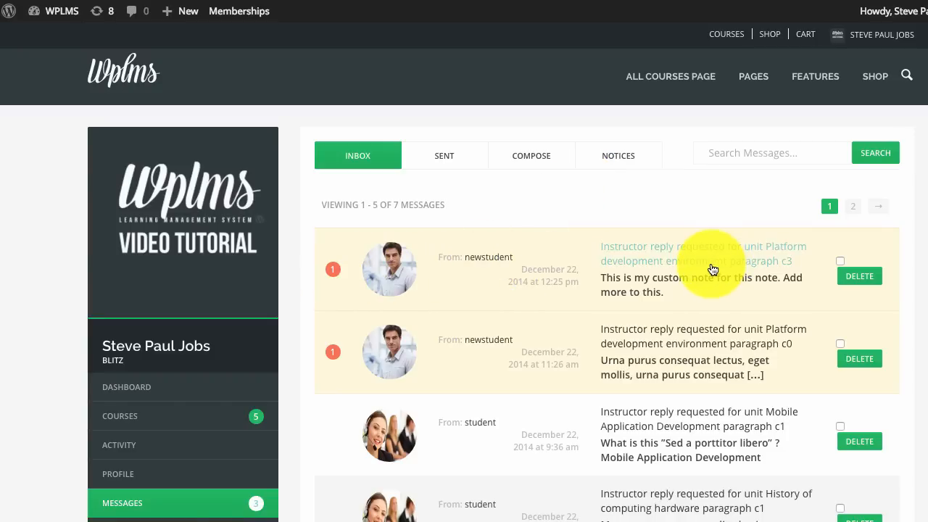
pyautogui.click(704, 253)
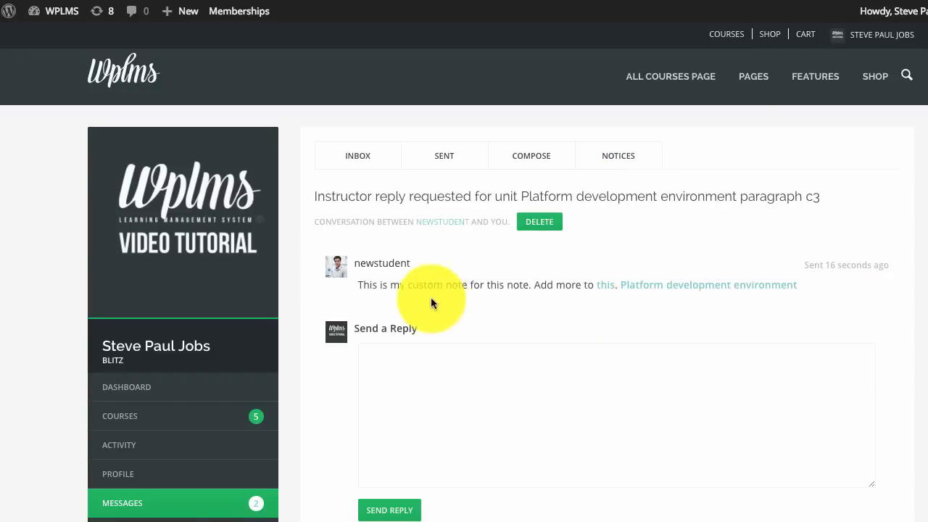
pyautogui.moveTo(663, 184)
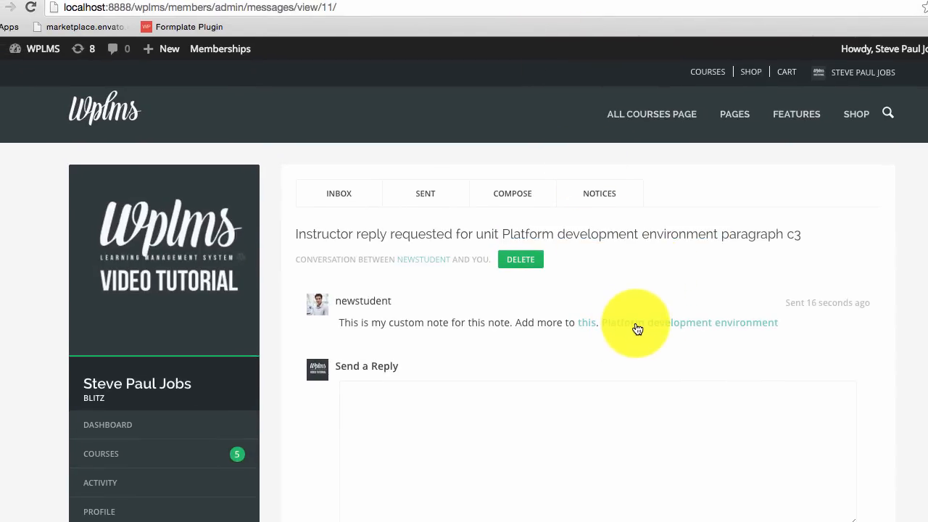
# View the notes on the linked unit's paragraph, then reopen the paragraph c3 request in the inbox
pyautogui.click(696, 322)
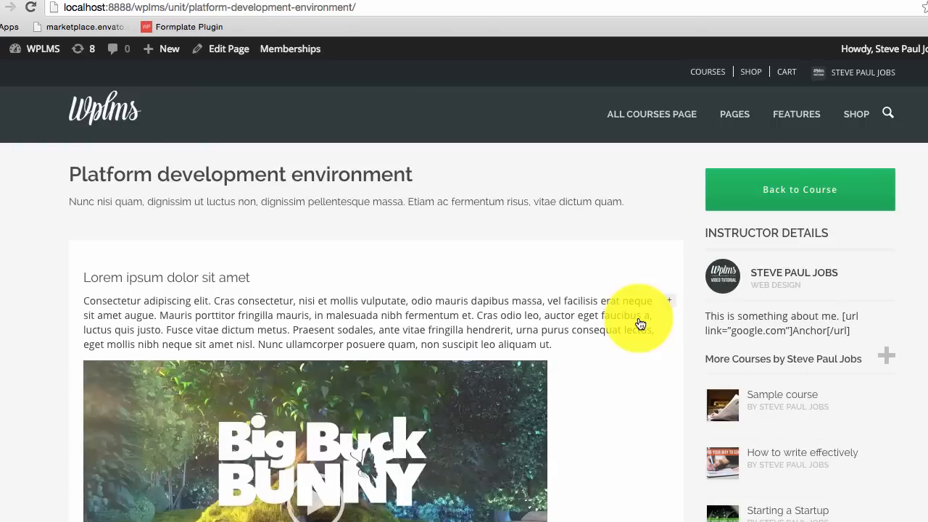
pyautogui.moveTo(587, 273)
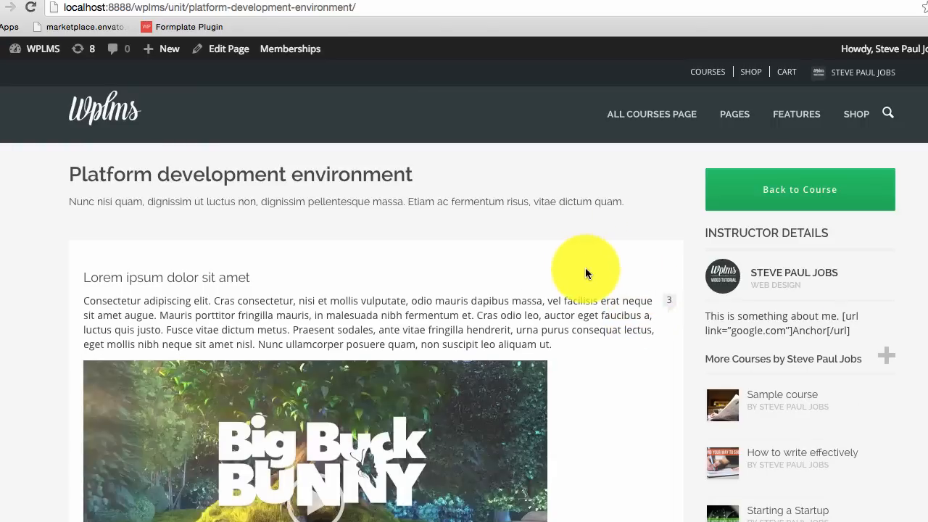
pyautogui.scroll(-3)
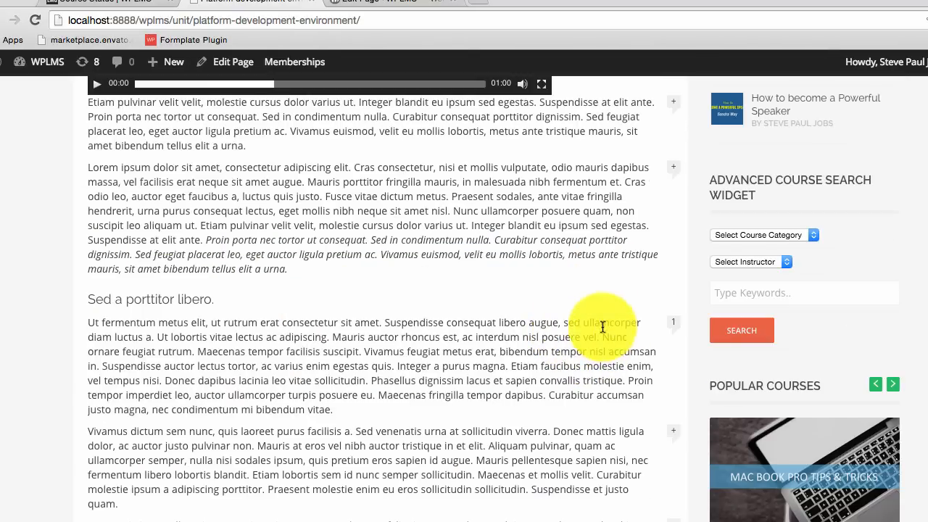
pyautogui.click(672, 321)
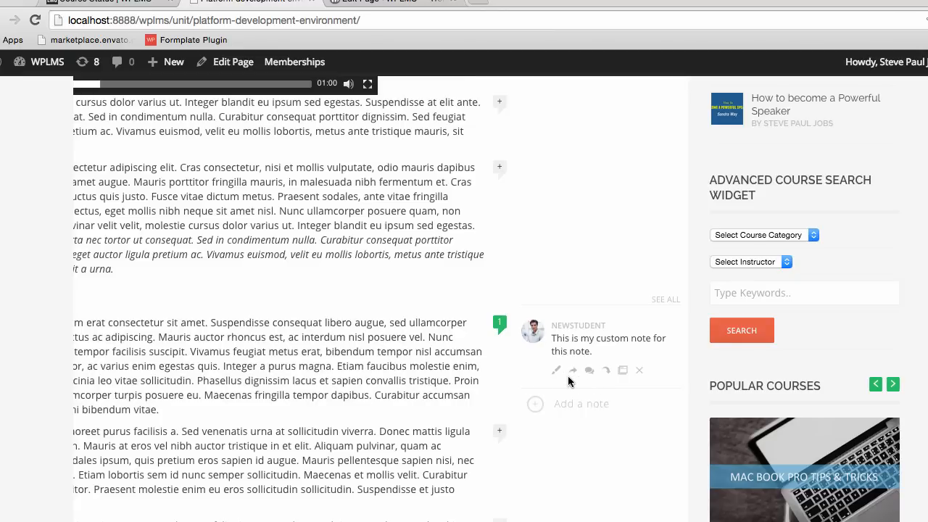
pyautogui.moveTo(573, 370)
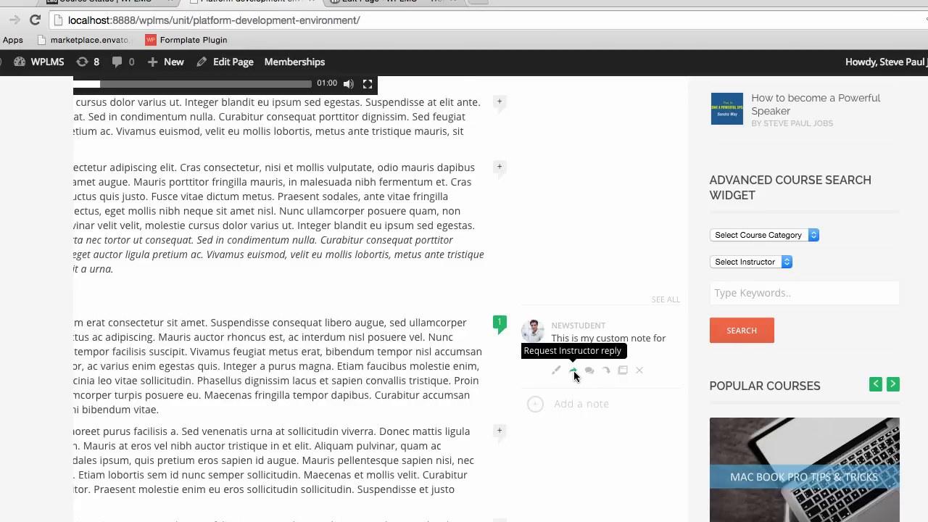
pyautogui.moveTo(606, 373)
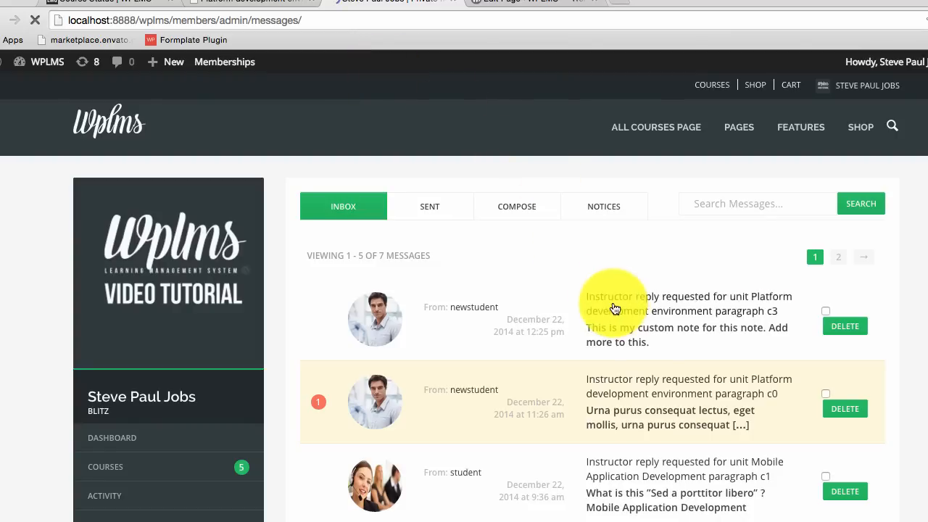
pyautogui.click(688, 304)
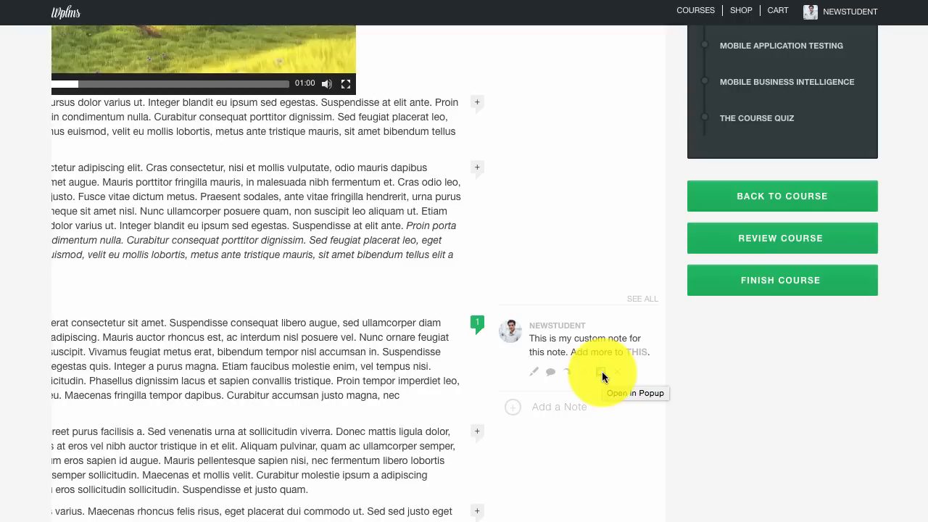
pyautogui.moveTo(601, 353)
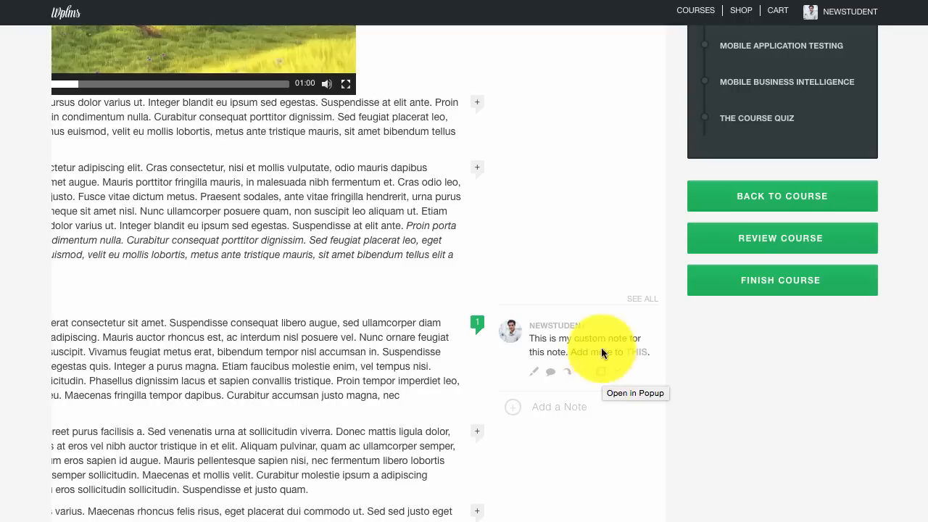
pyautogui.moveTo(598, 379)
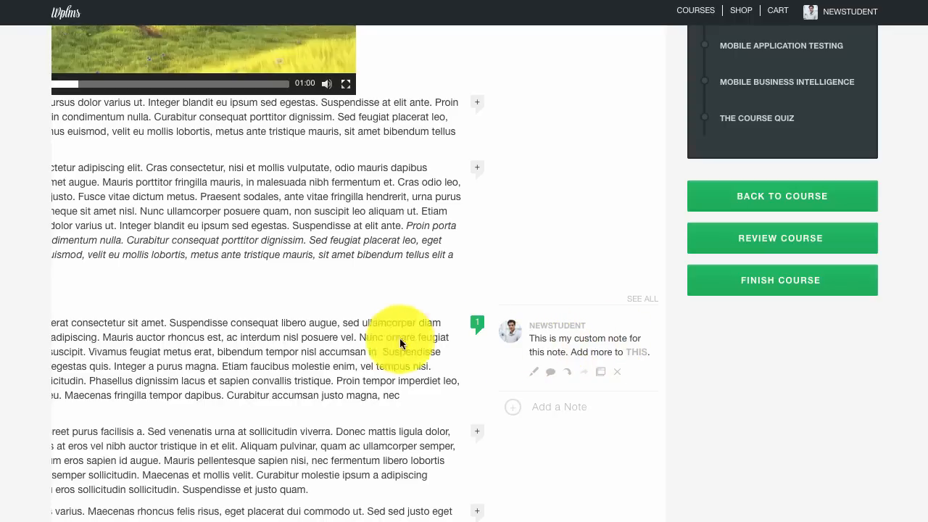
pyautogui.moveTo(477, 335)
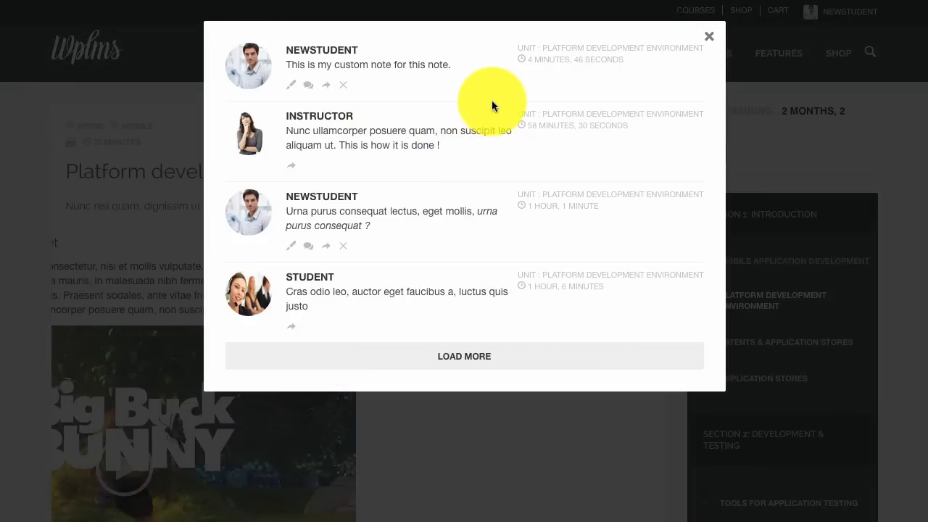
pyautogui.moveTo(469, 183)
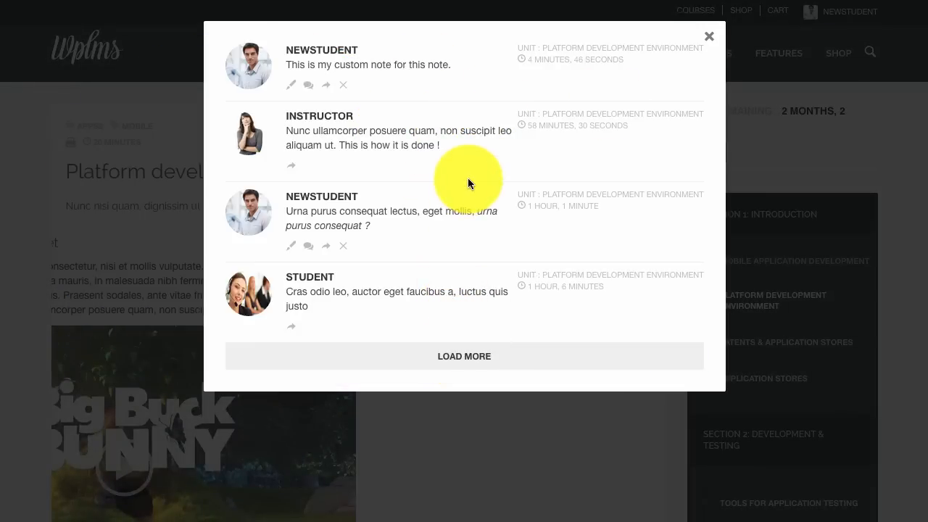
pyautogui.click(463, 355)
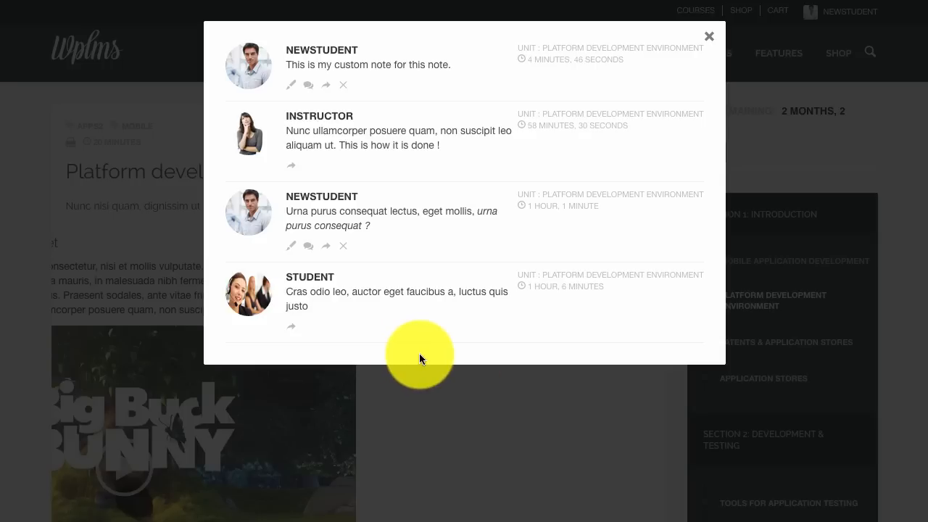
pyautogui.moveTo(397, 123)
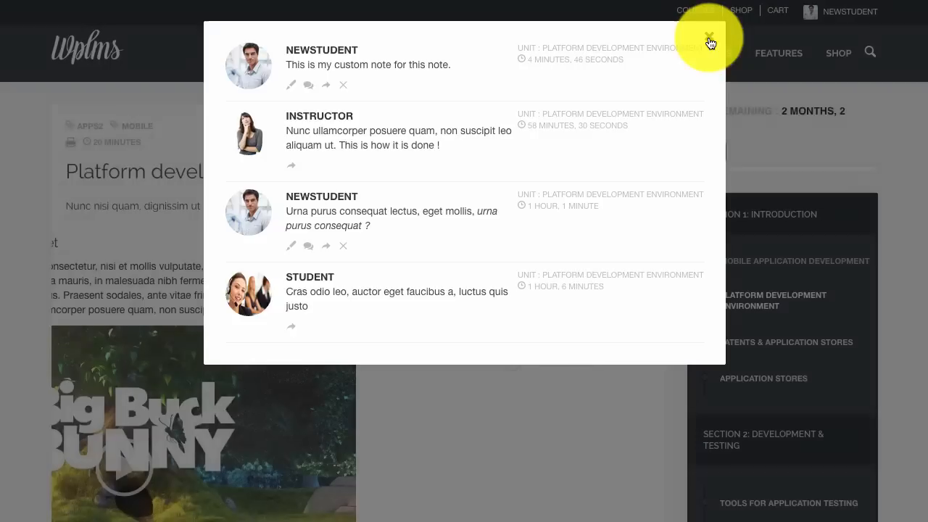
pyautogui.click(710, 38)
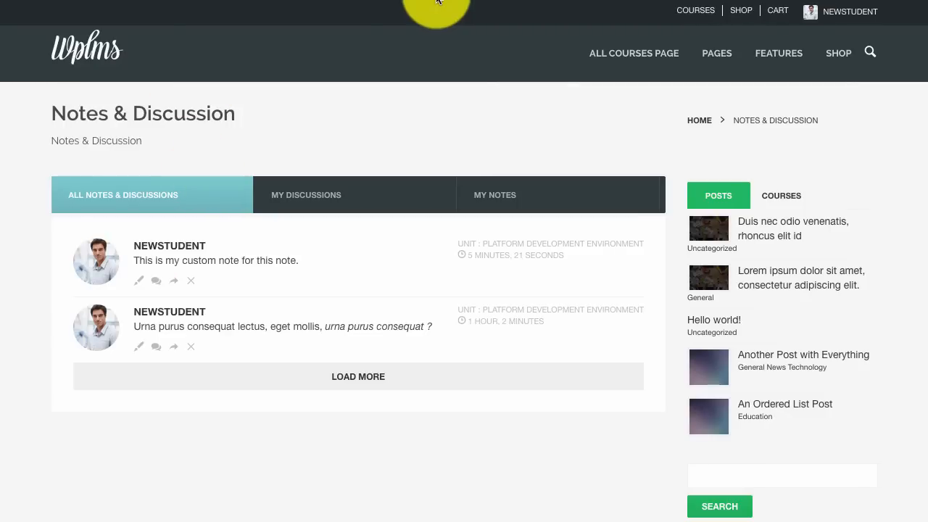
pyautogui.moveTo(170, 197)
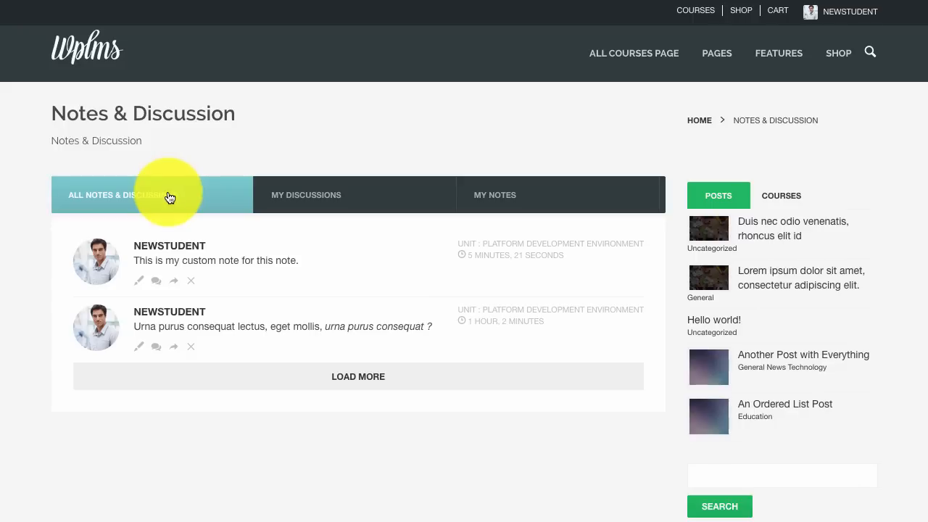
pyautogui.moveTo(366, 290)
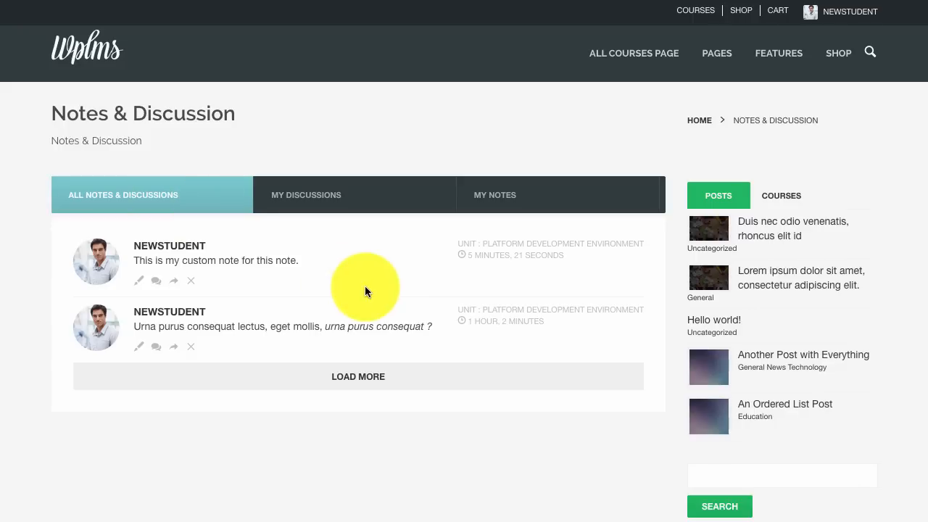
pyautogui.moveTo(252, 217)
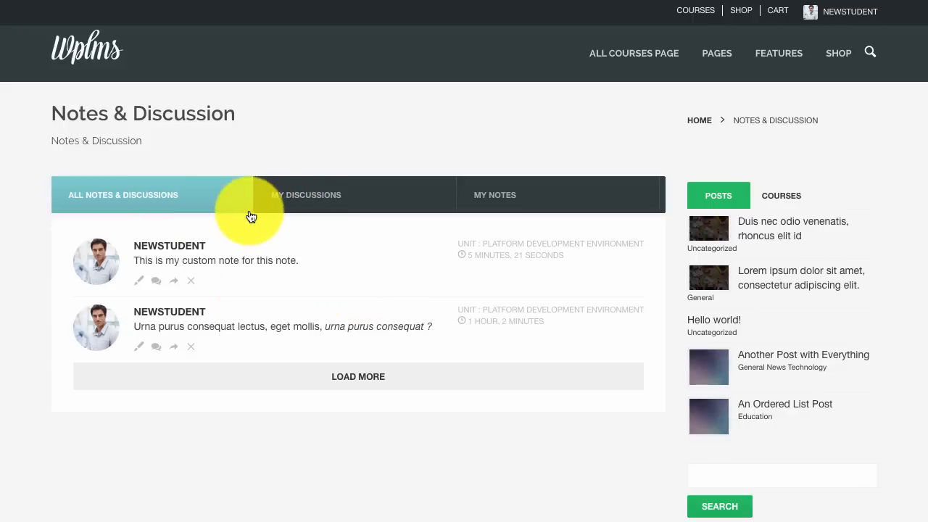
pyautogui.click(306, 194)
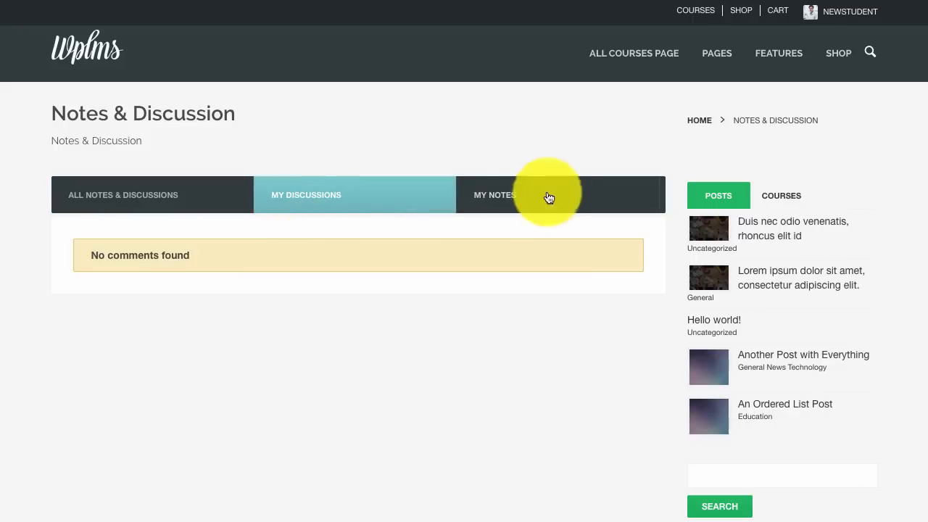
pyautogui.click(495, 194)
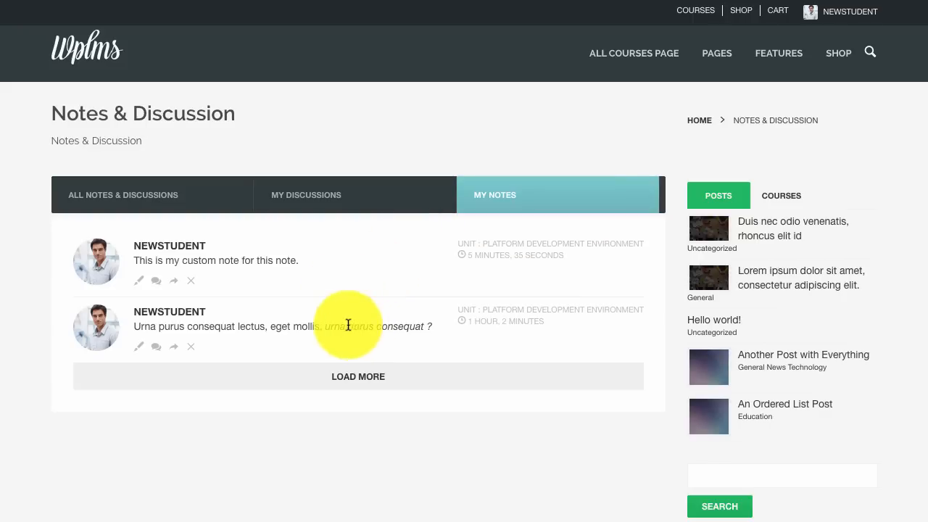
pyautogui.moveTo(576, 342)
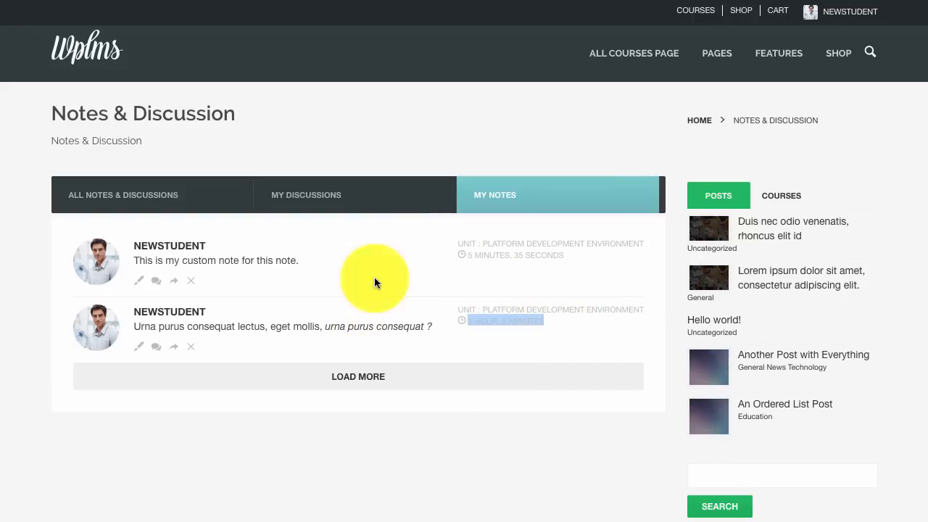
pyautogui.click(123, 195)
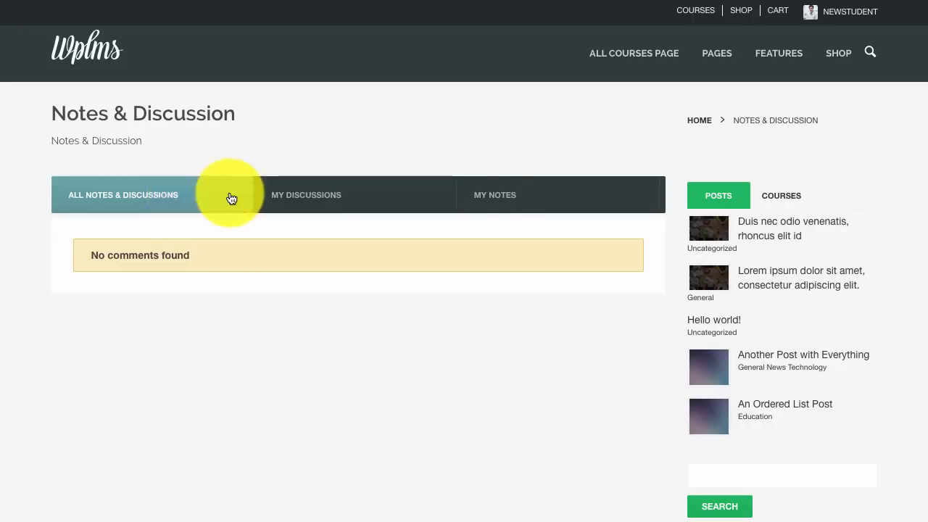
pyautogui.click(122, 194)
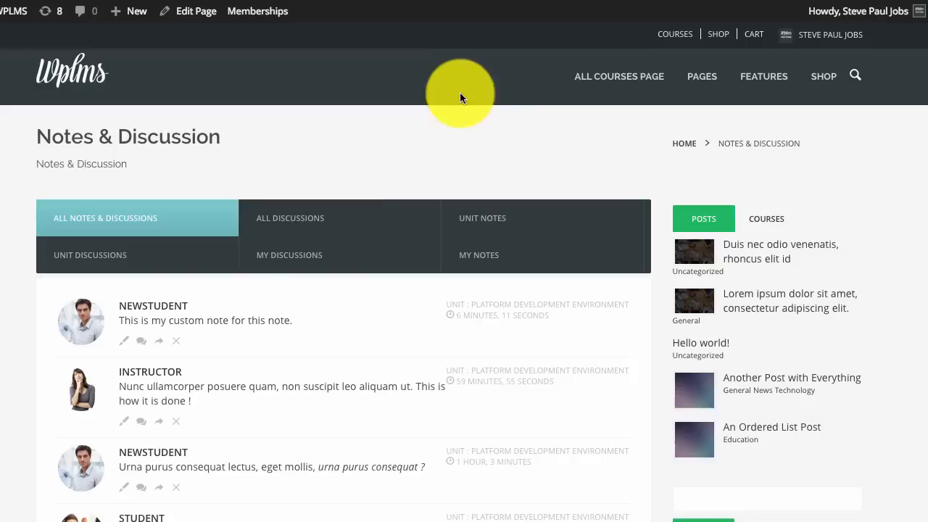
pyautogui.moveTo(107, 265)
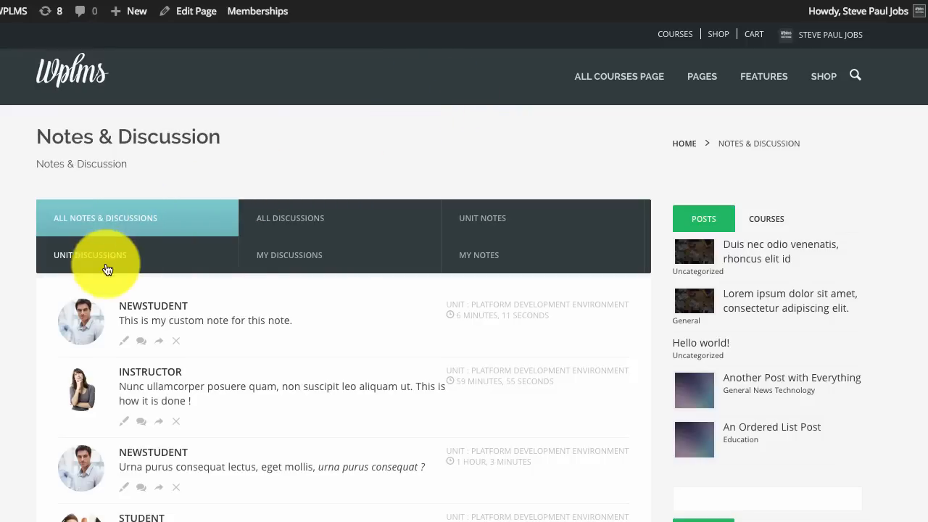
pyautogui.moveTo(181, 232)
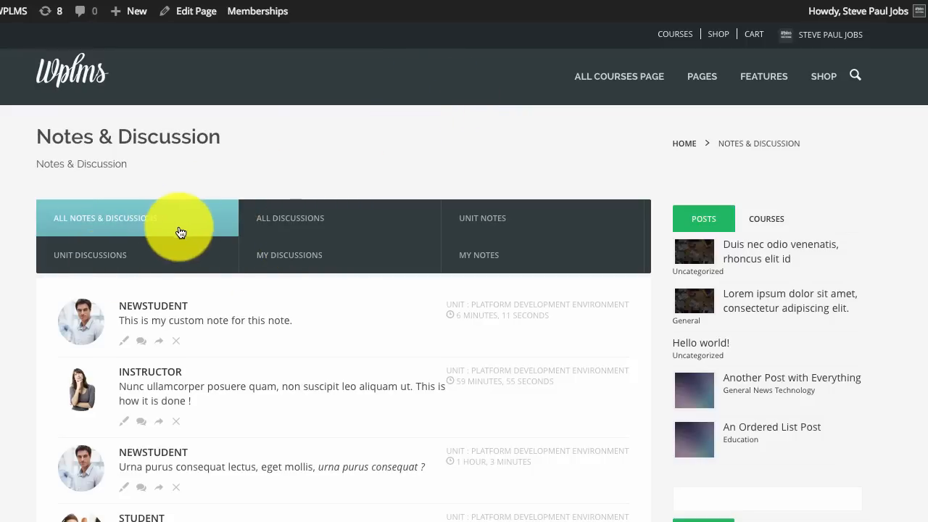
pyautogui.moveTo(240, 320)
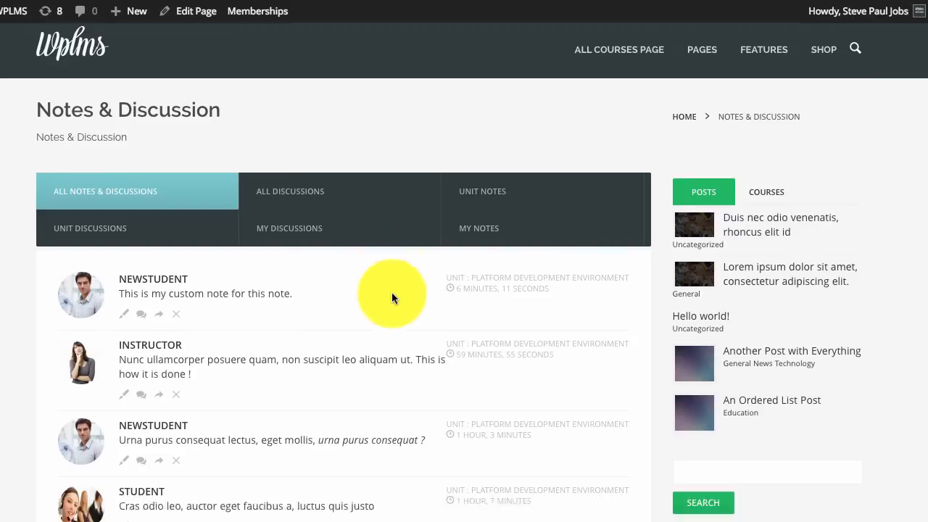
# Use Load More to fetch additional notes and replies into the All Notes & Discussions list
pyautogui.scroll(-3)
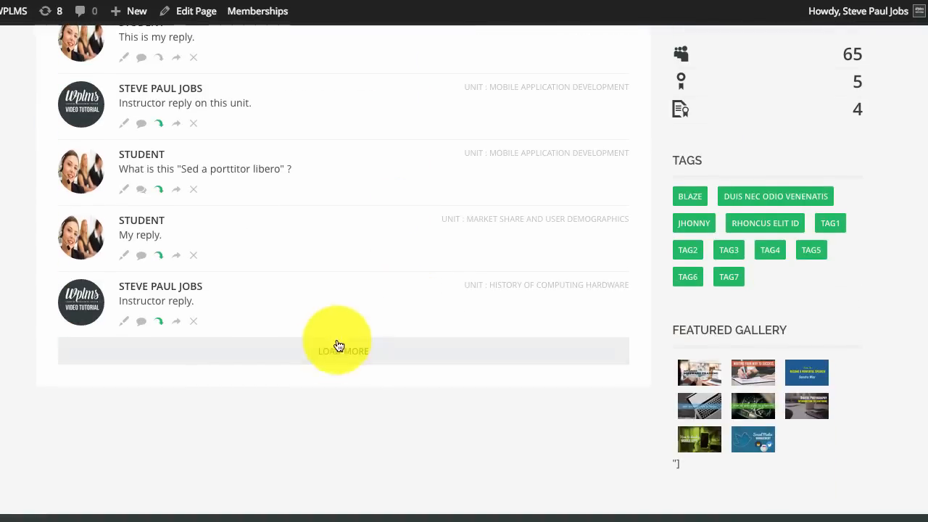
pyautogui.click(342, 350)
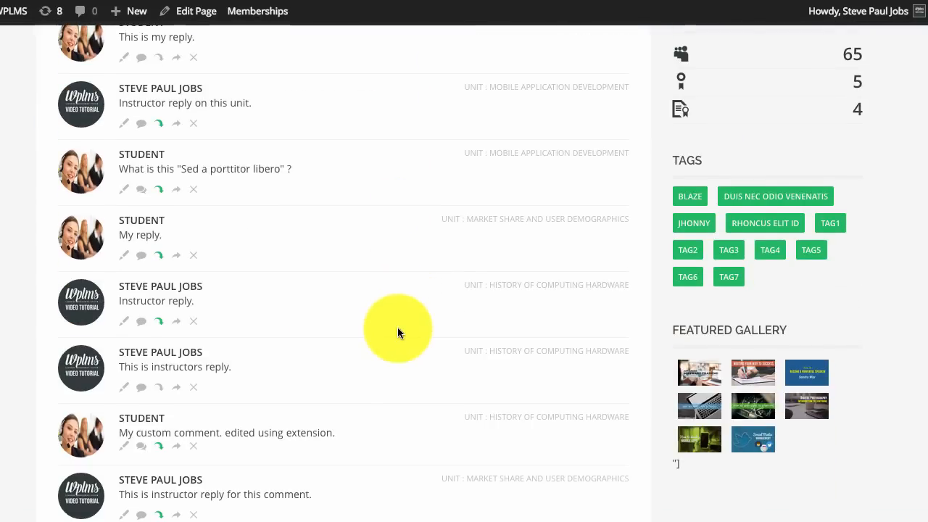
pyautogui.scroll(-3)
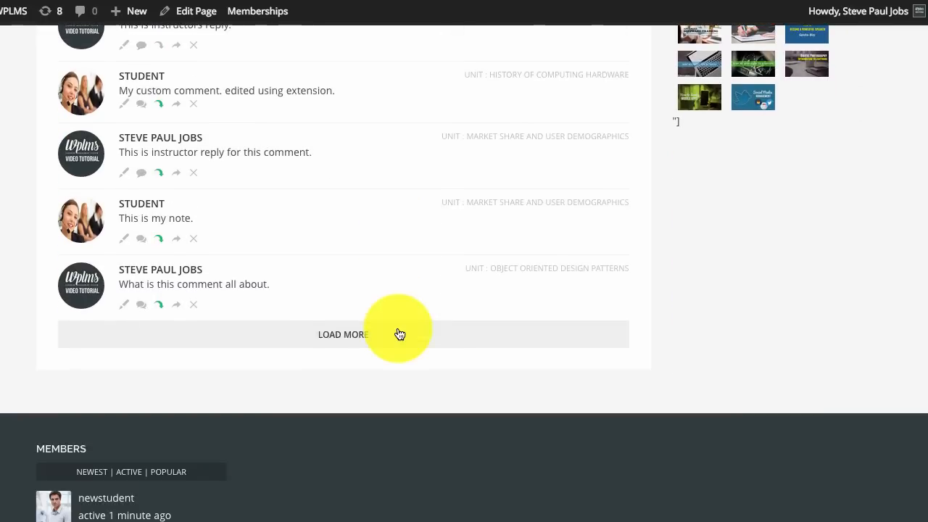
# Load another batch of notes and replies, read through the threads, and return to the top of the list
pyautogui.click(343, 334)
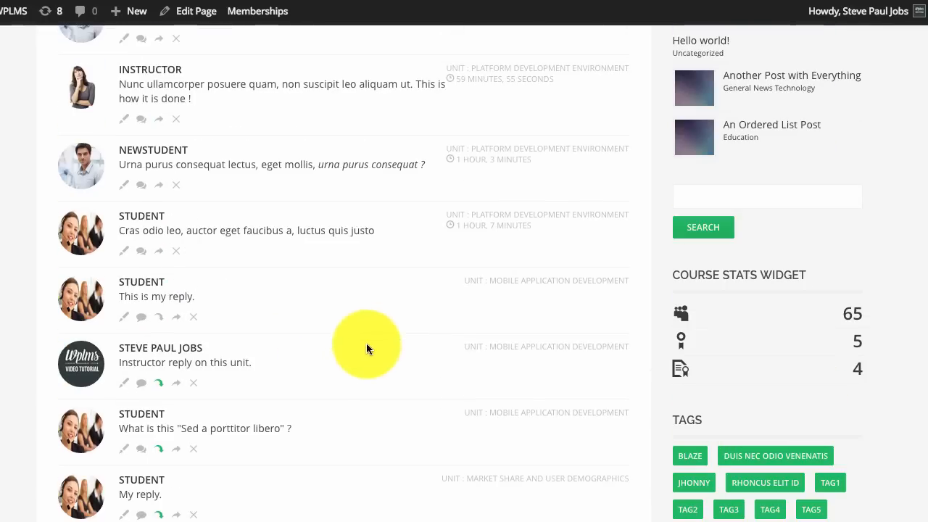
pyautogui.moveTo(254, 373)
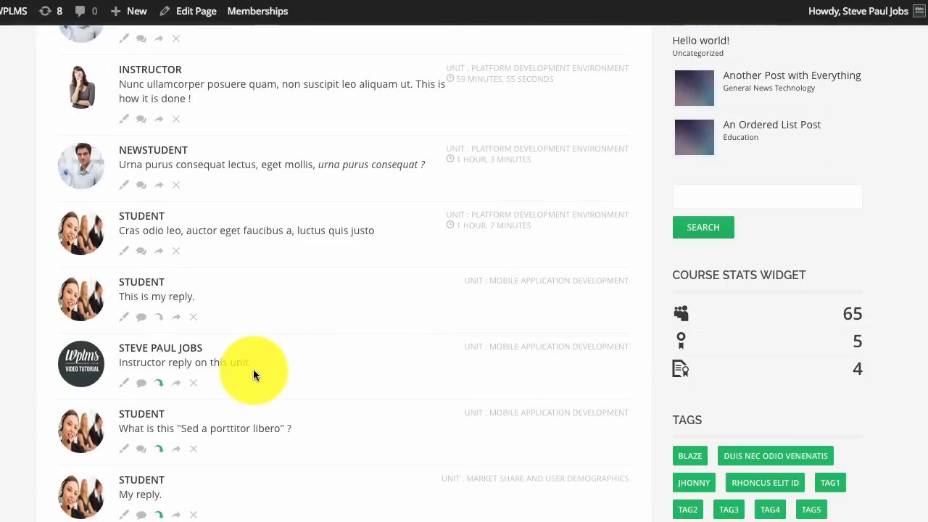
pyautogui.moveTo(159, 391)
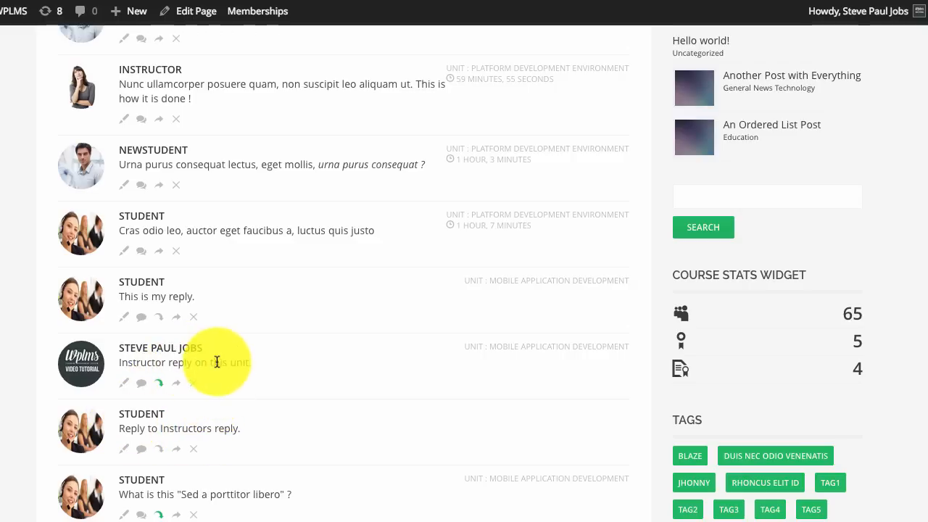
pyautogui.moveTo(240, 389)
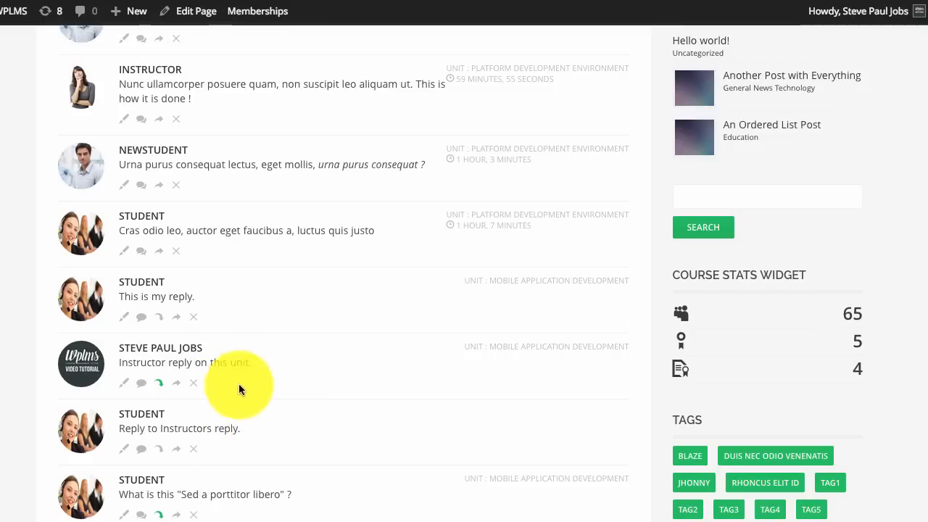
pyautogui.scroll(-3)
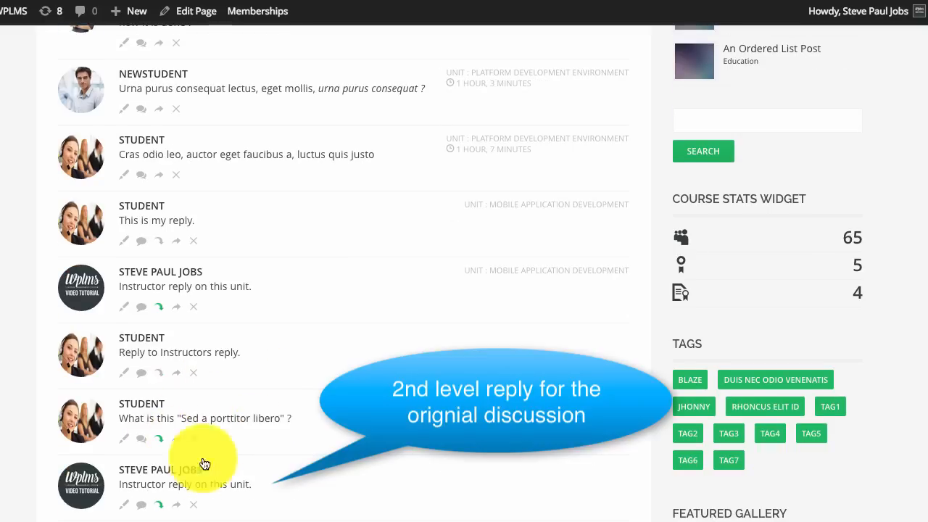
pyautogui.scroll(-3)
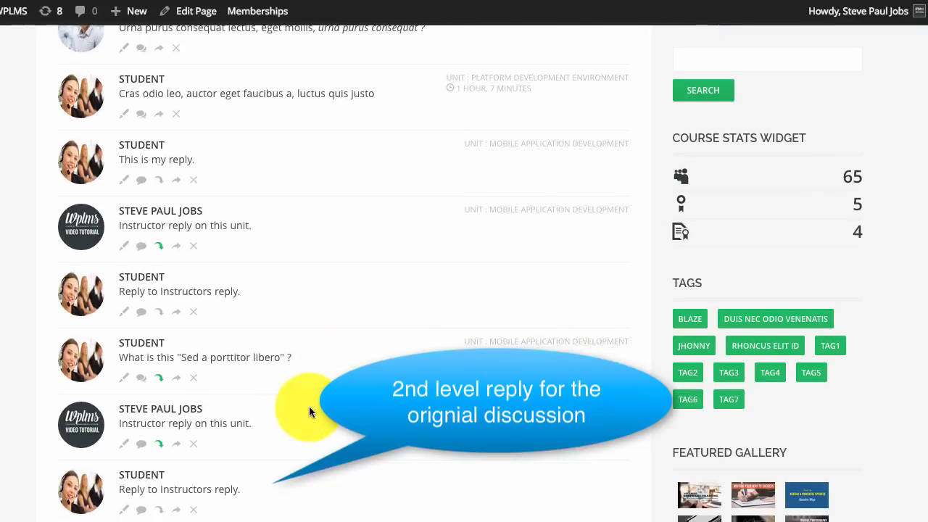
pyautogui.scroll(3)
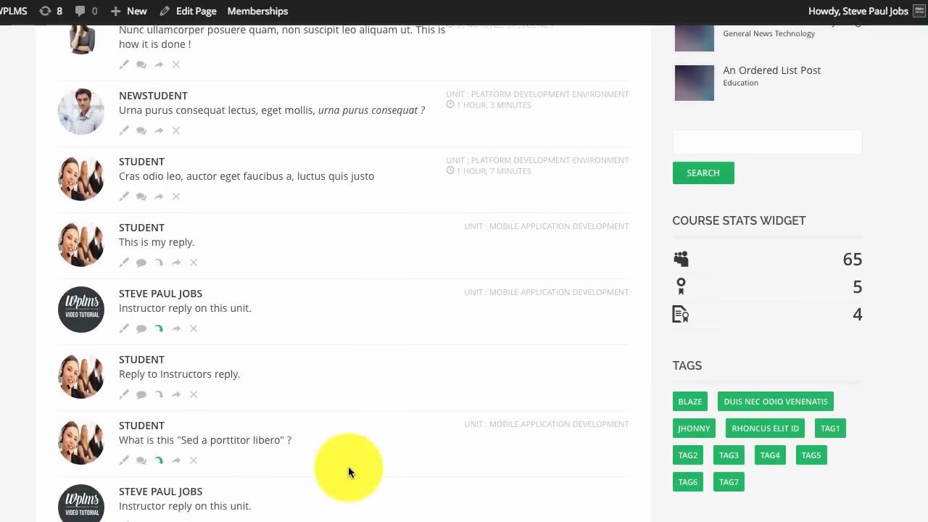
pyautogui.scroll(3)
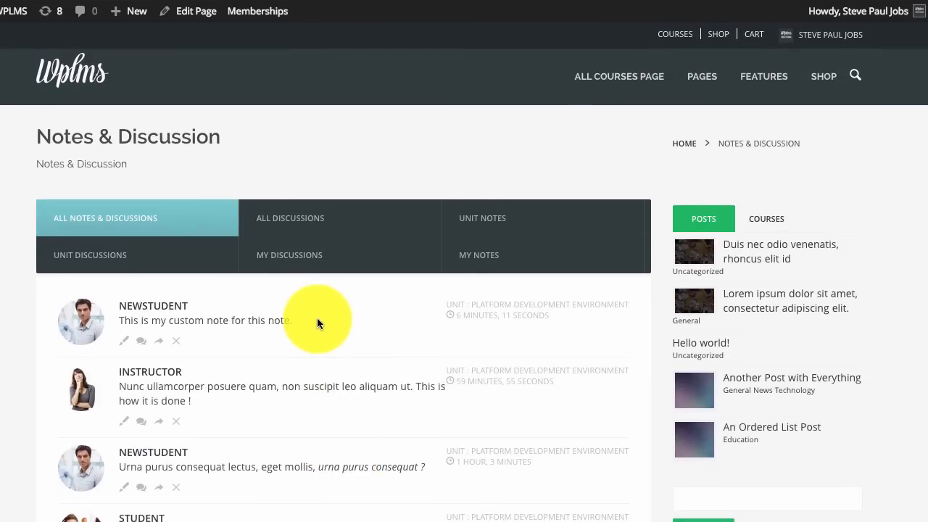
# Filter the page to All Discussions, then to Unit Notes only
pyautogui.click(290, 217)
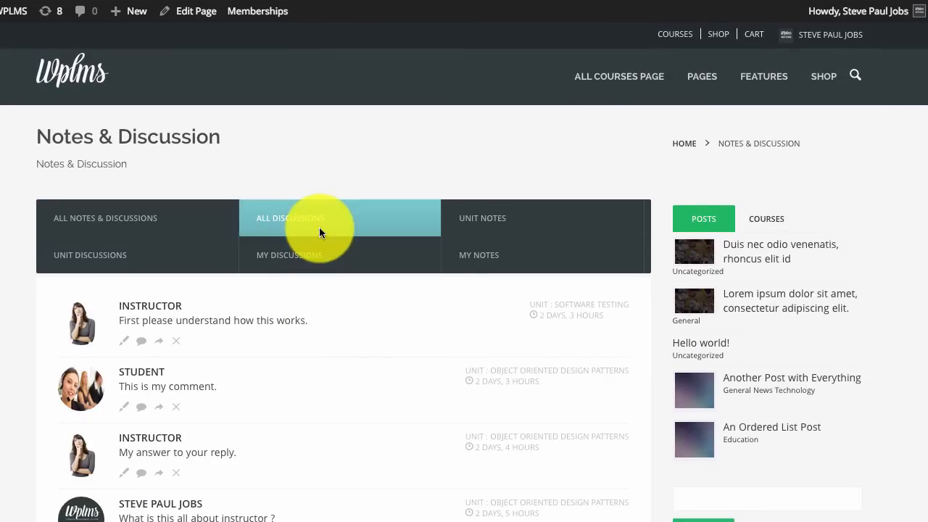
pyautogui.scroll(-3)
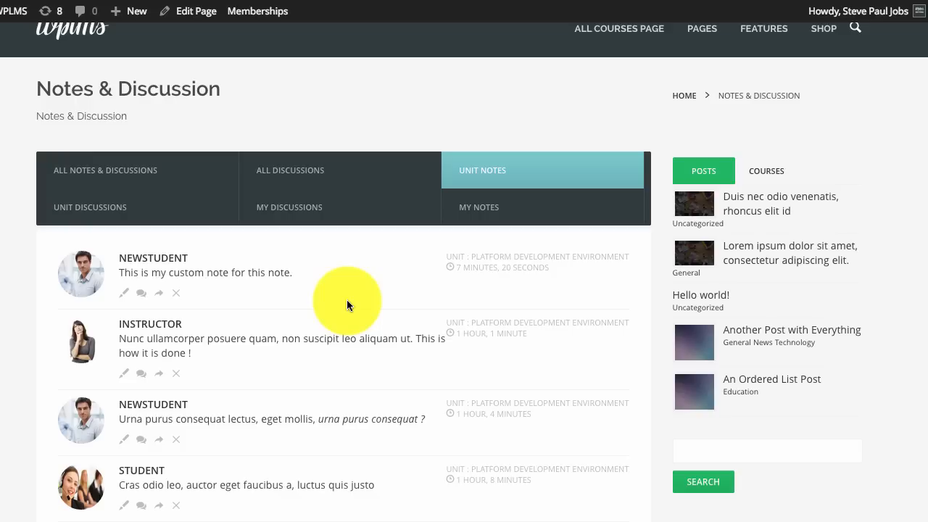
pyautogui.click(90, 207)
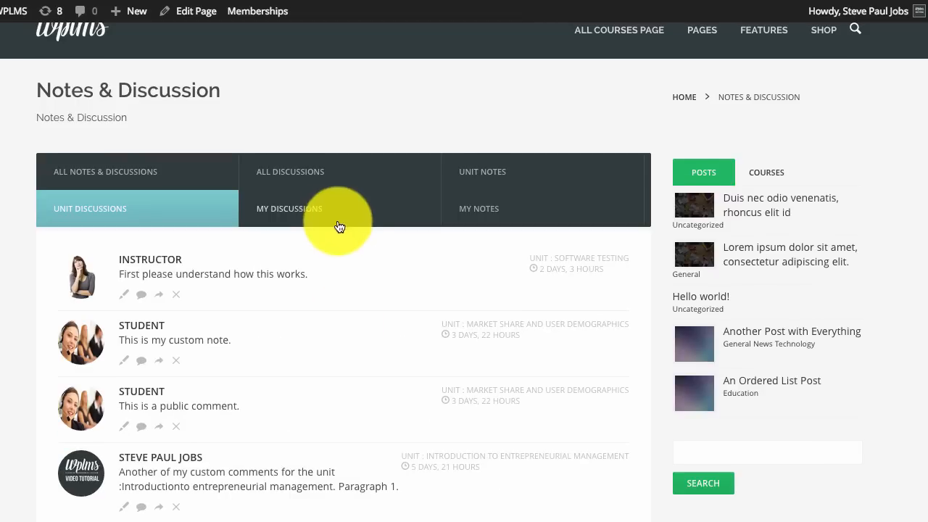
# Filter to My Discussions, then to My Notes, ending with the profile menu shown
pyautogui.click(289, 209)
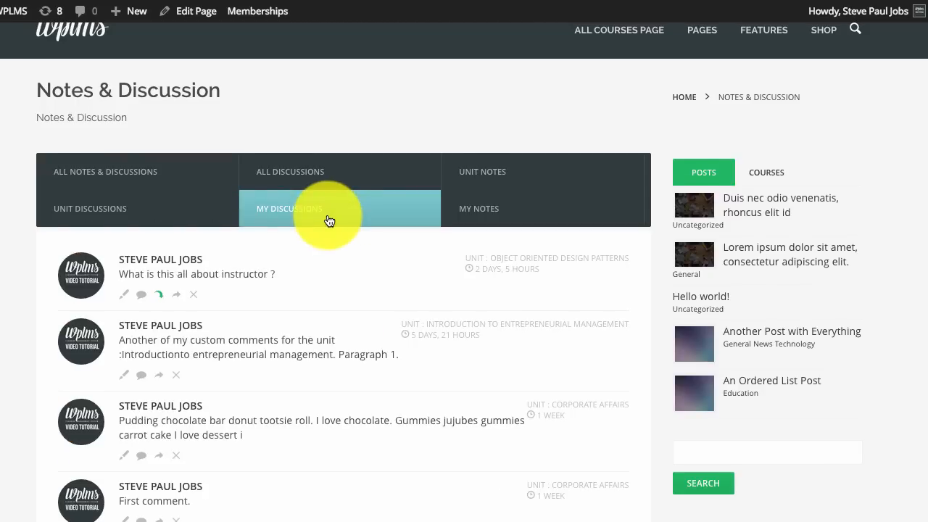
pyautogui.scroll(-3)
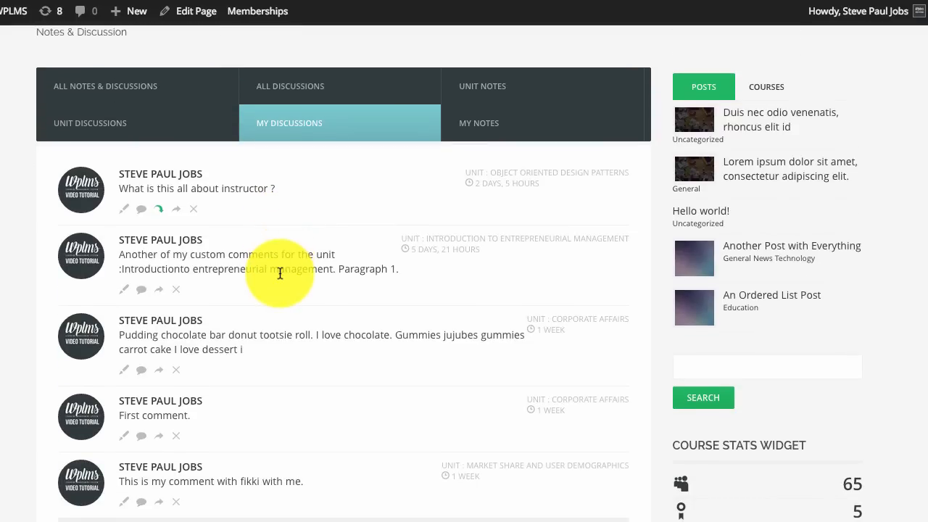
pyautogui.moveTo(461, 154)
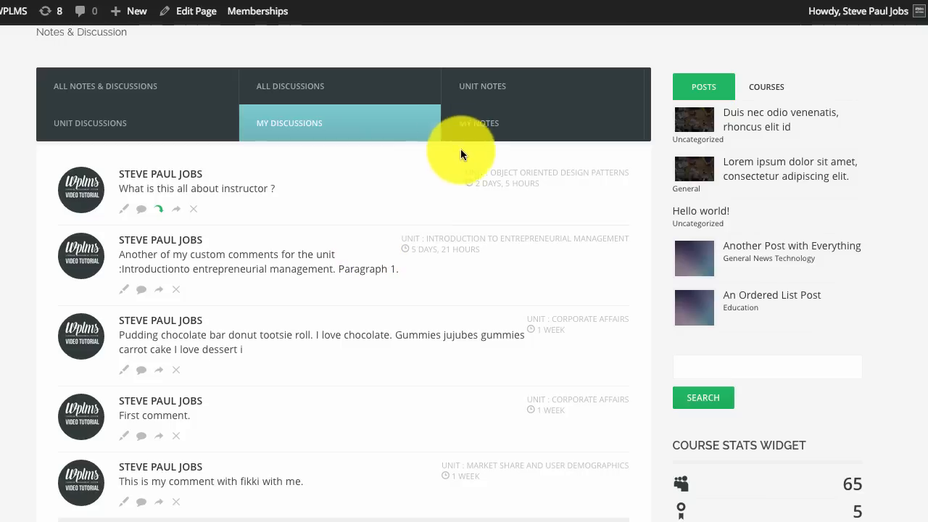
pyautogui.moveTo(477, 133)
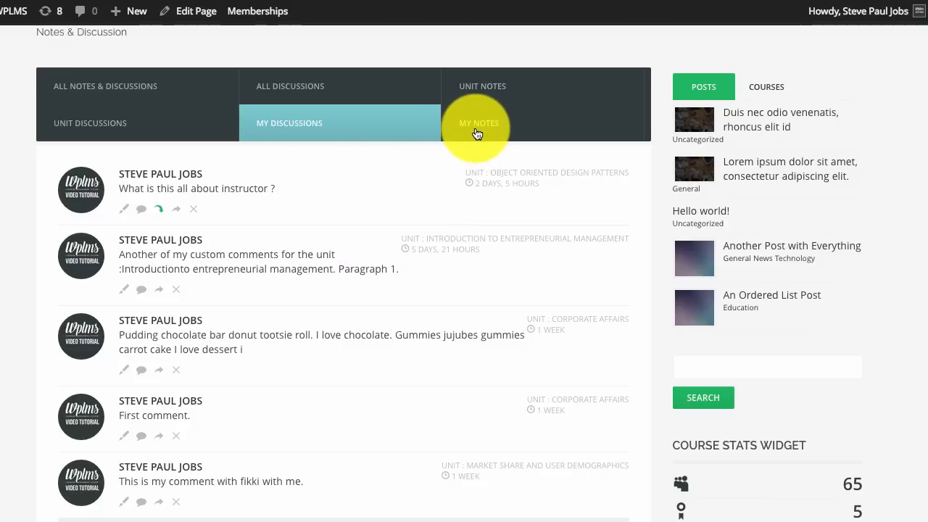
pyautogui.click(479, 122)
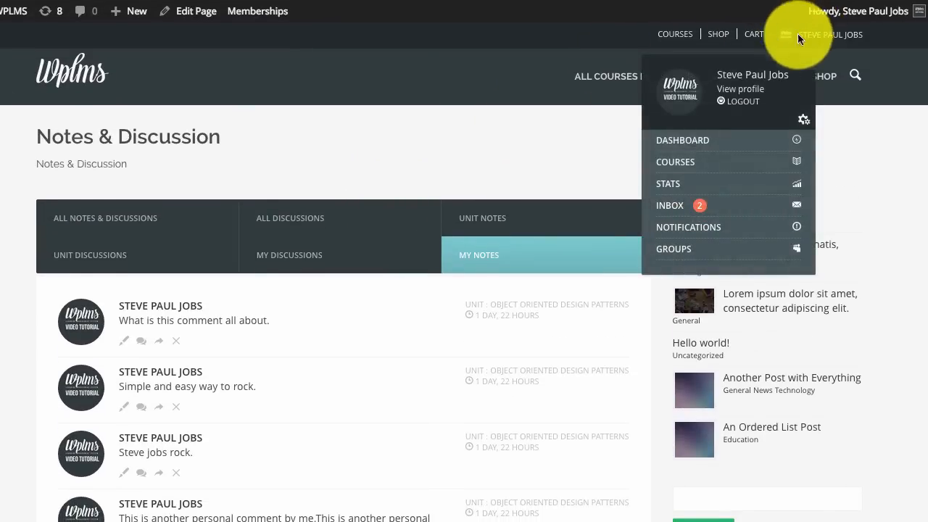
pyautogui.moveTo(342, 138)
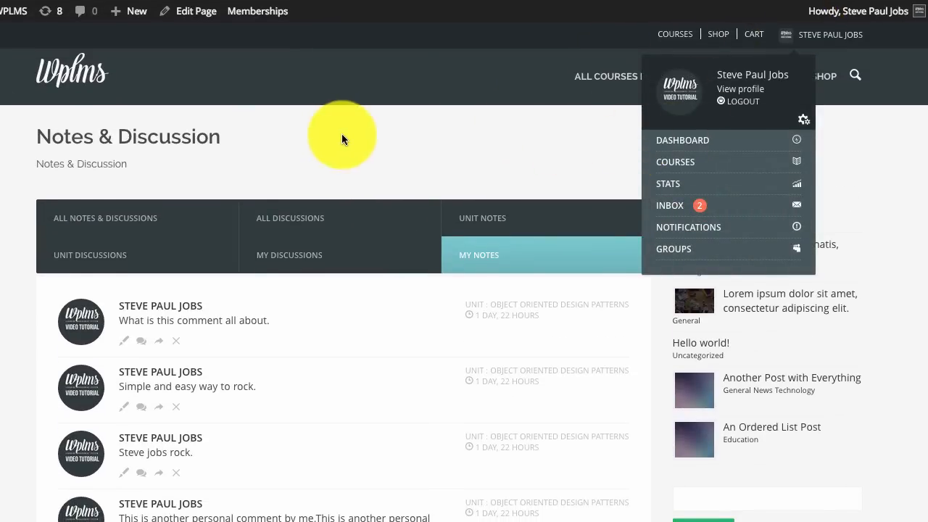
# Go to the user dashboard and show My Discussions in its notes widget
pyautogui.click(682, 140)
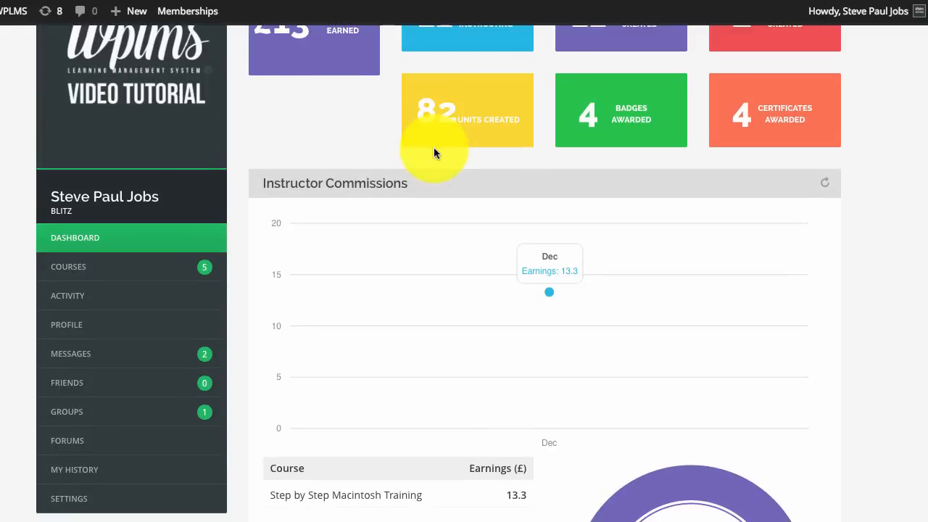
pyautogui.scroll(-3)
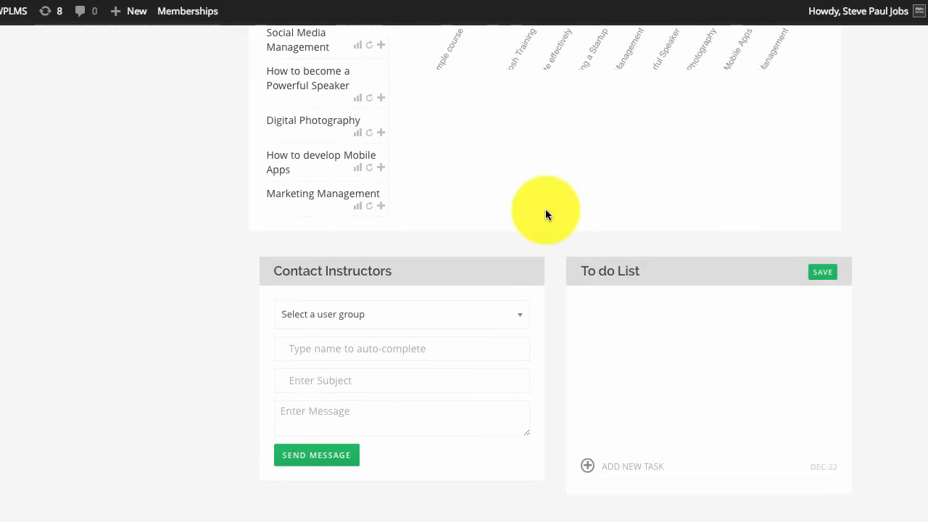
pyautogui.scroll(-3)
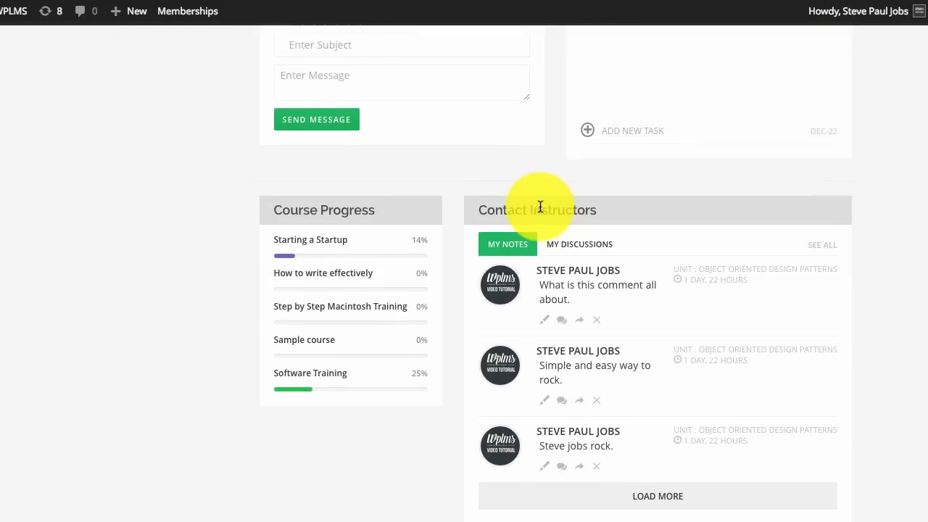
pyautogui.click(580, 244)
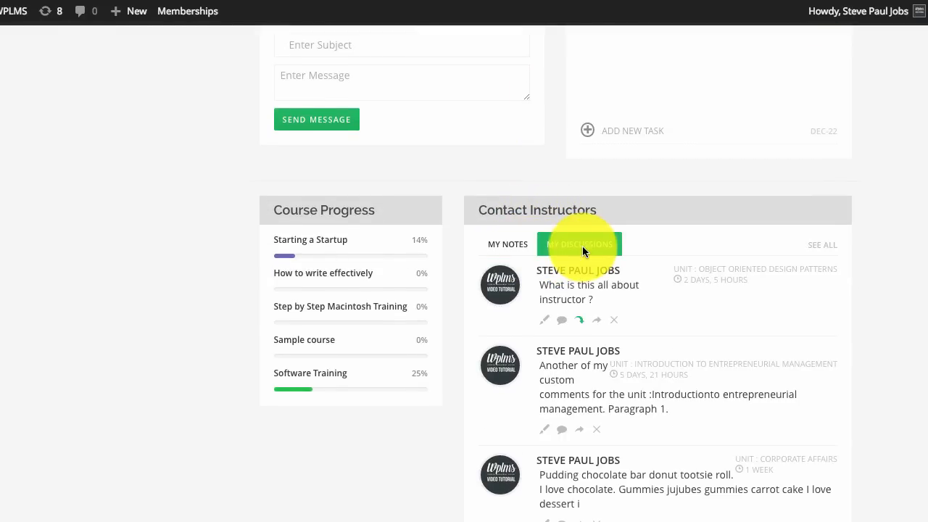
# Switch the dashboard notes widget to My Notes, listing the admin's three unit notes
pyautogui.scroll(-3)
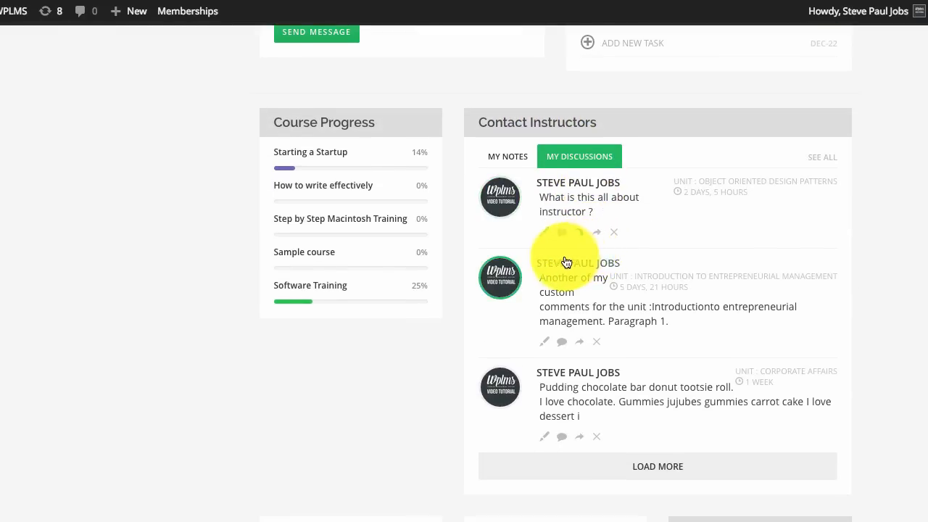
pyautogui.scroll(-3)
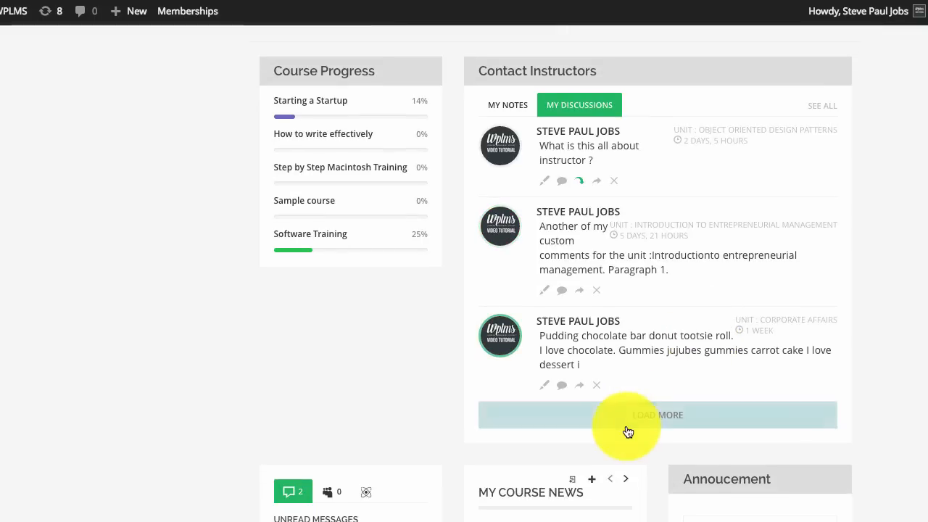
pyautogui.scroll(-3)
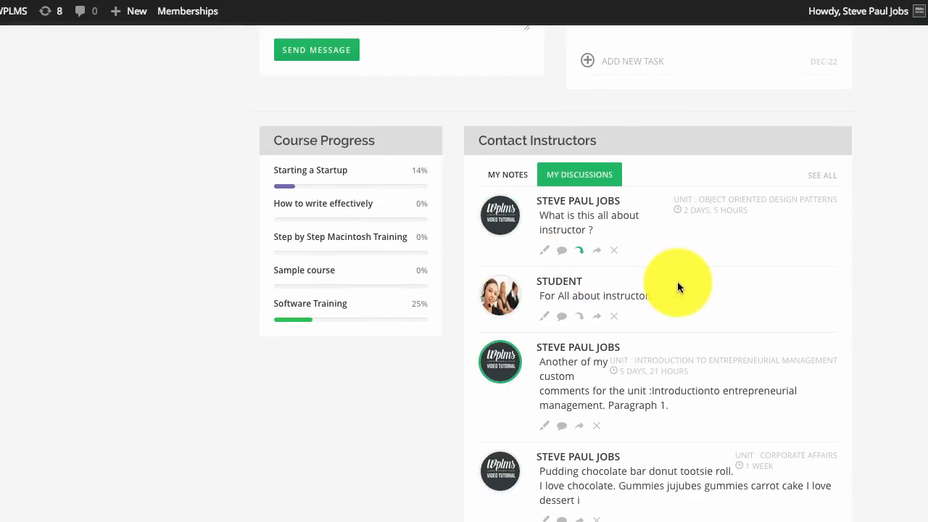
pyautogui.click(579, 174)
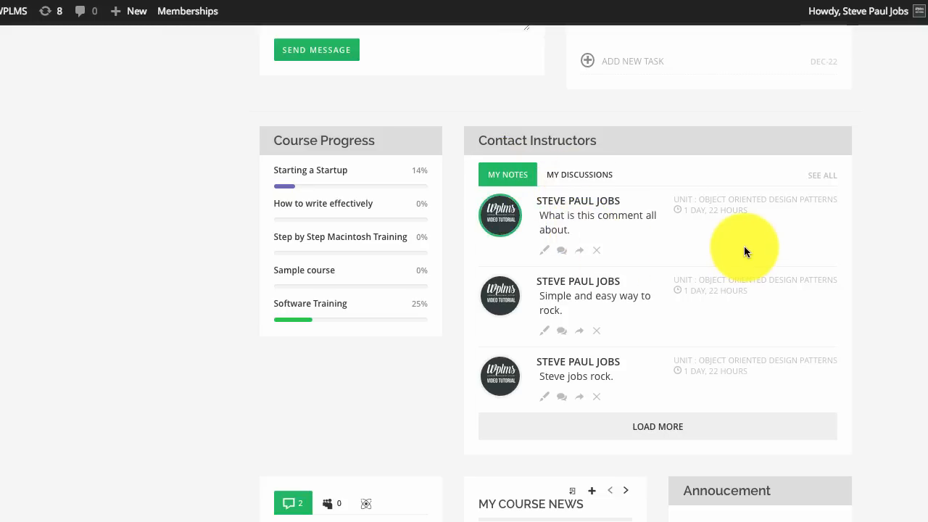
pyautogui.moveTo(728, 232)
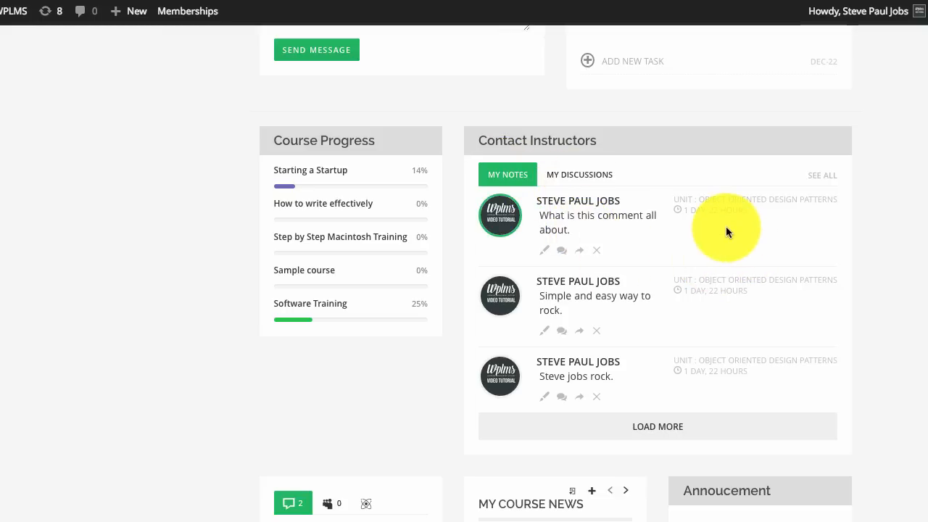
pyautogui.moveTo(656, 492)
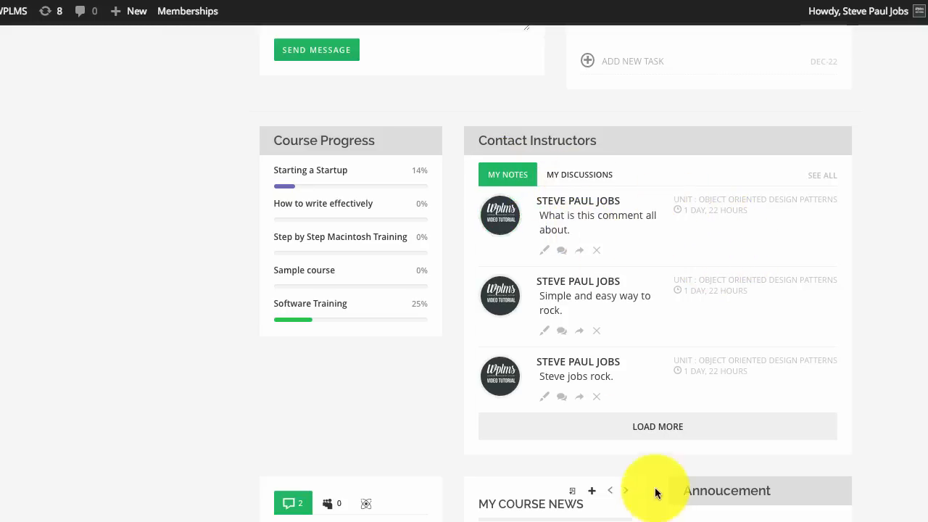